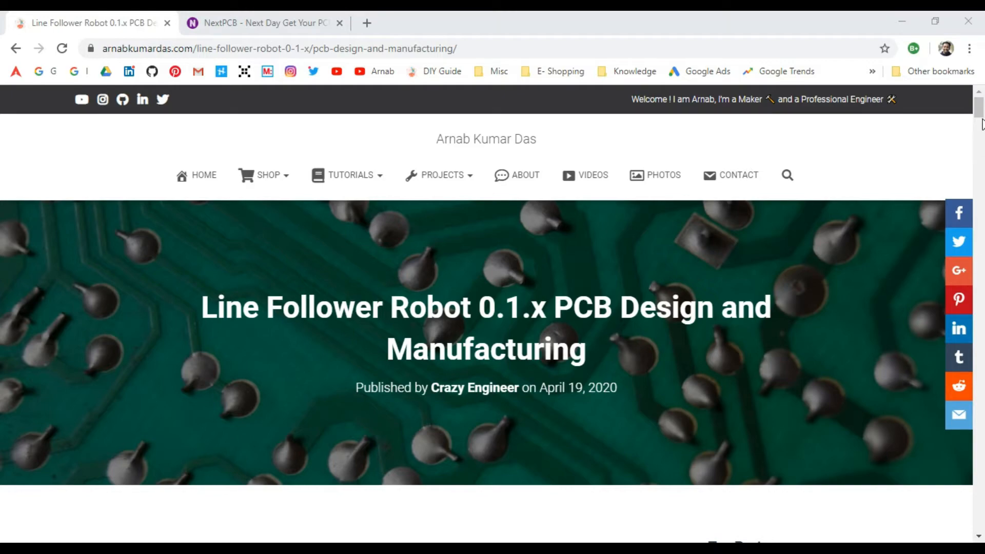
# Scroll down the All Orders page to the About Us payment and shipping links.
pyautogui.scroll(-3)
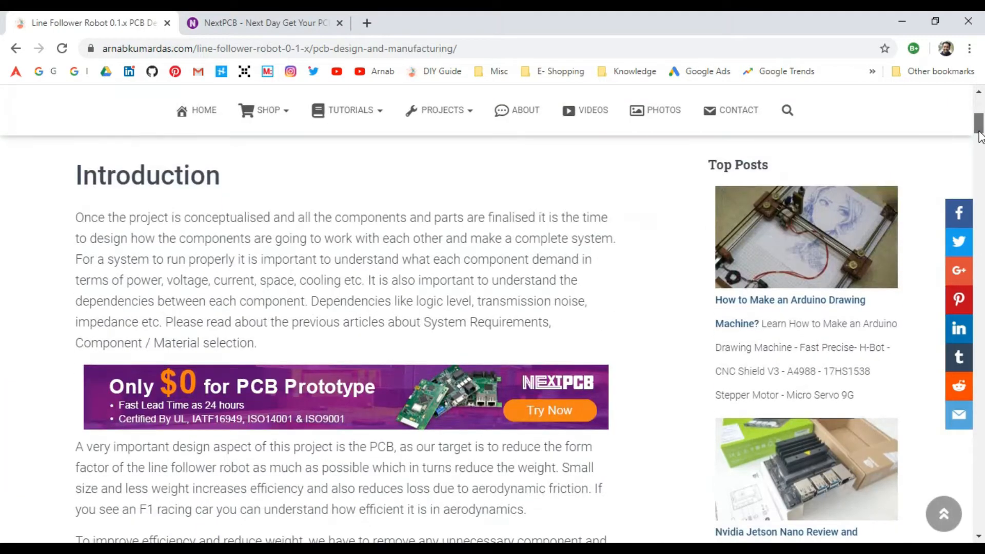
pyautogui.scroll(-3)
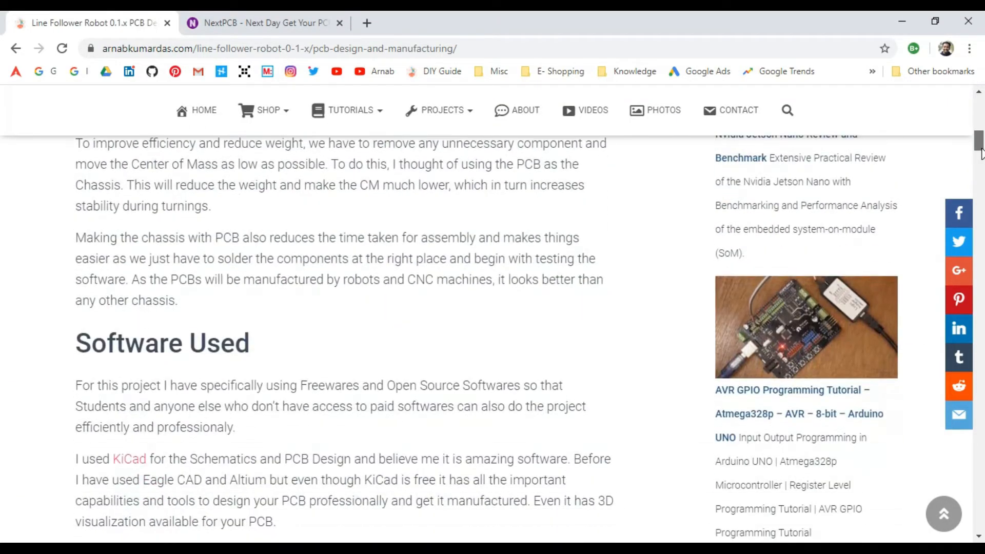
pyautogui.scroll(-3)
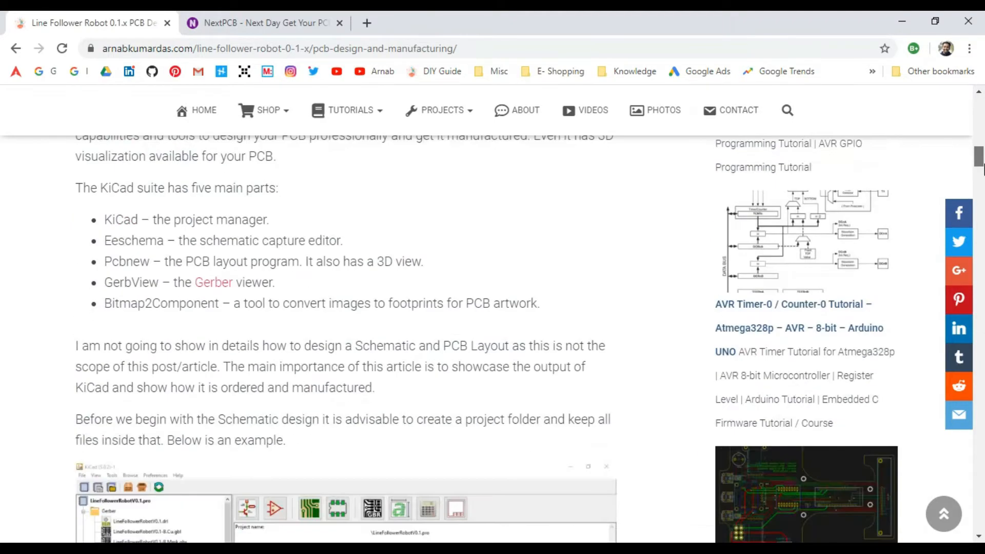
pyautogui.scroll(-3)
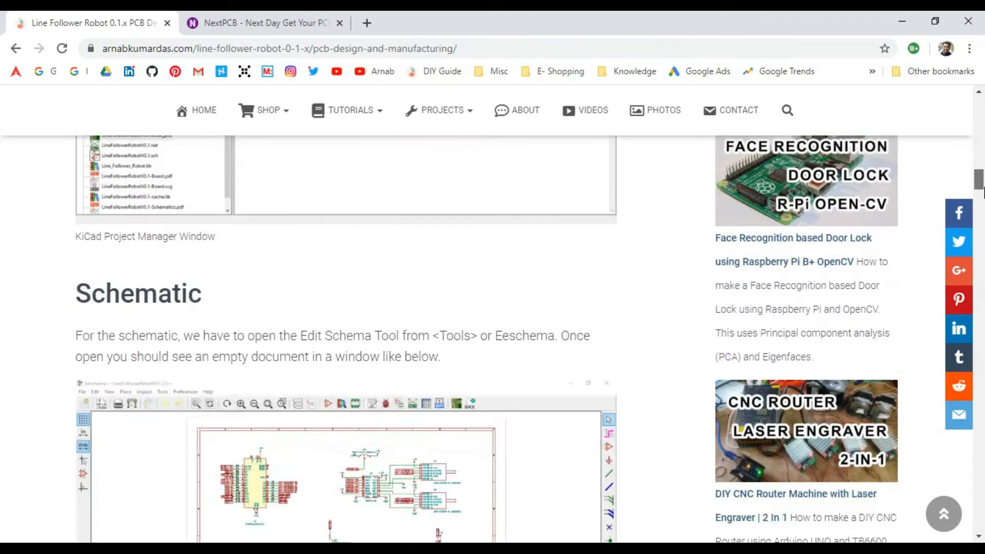
pyautogui.scroll(-3)
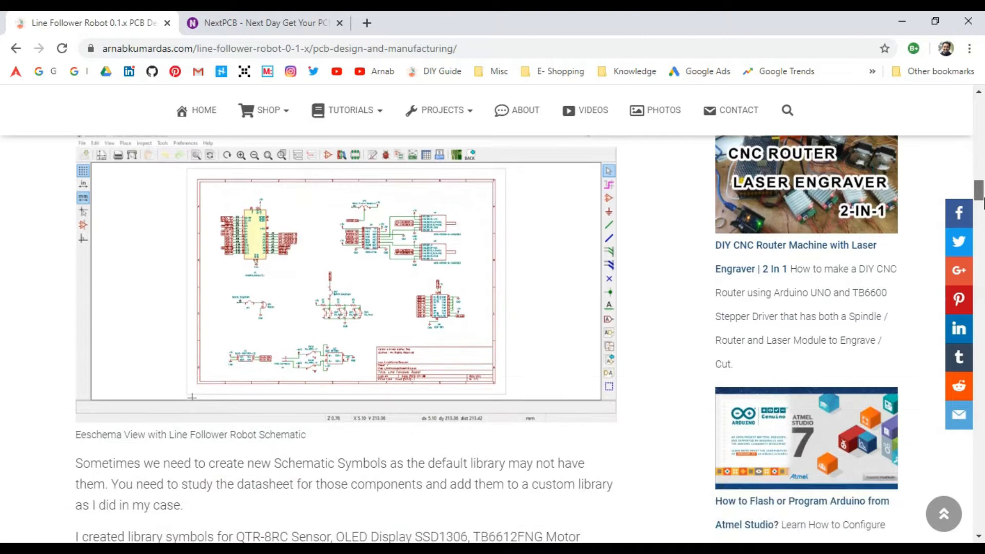
pyautogui.scroll(-3)
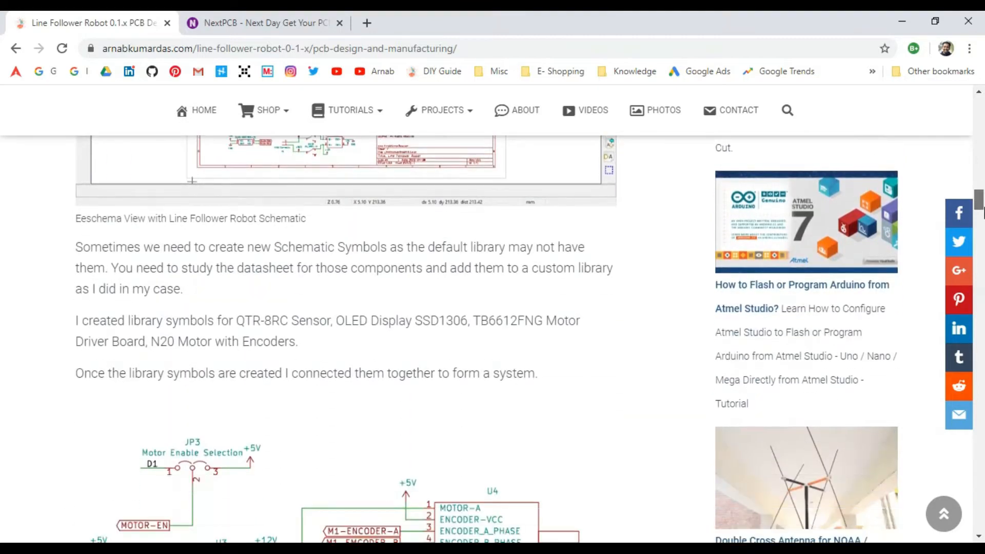
pyautogui.scroll(-3)
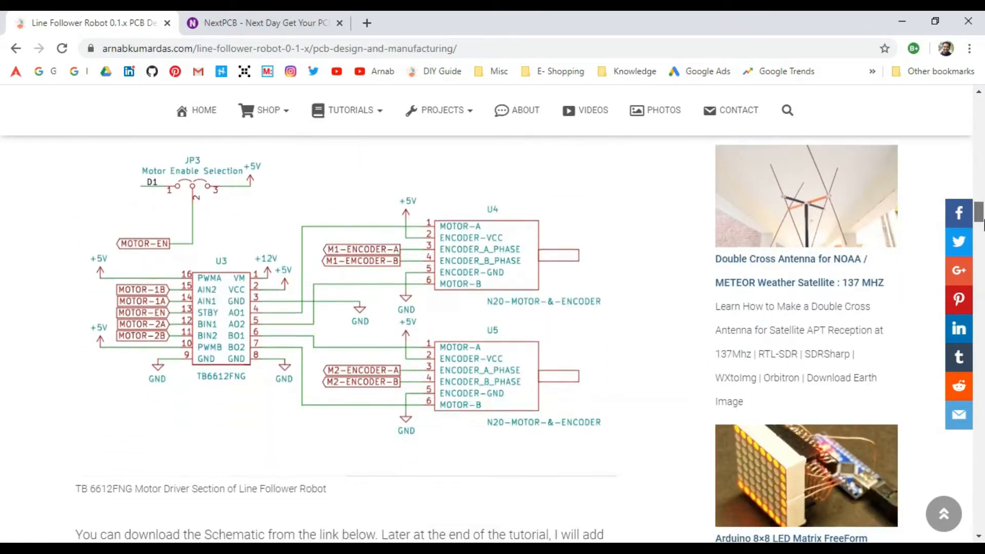
pyautogui.scroll(-3)
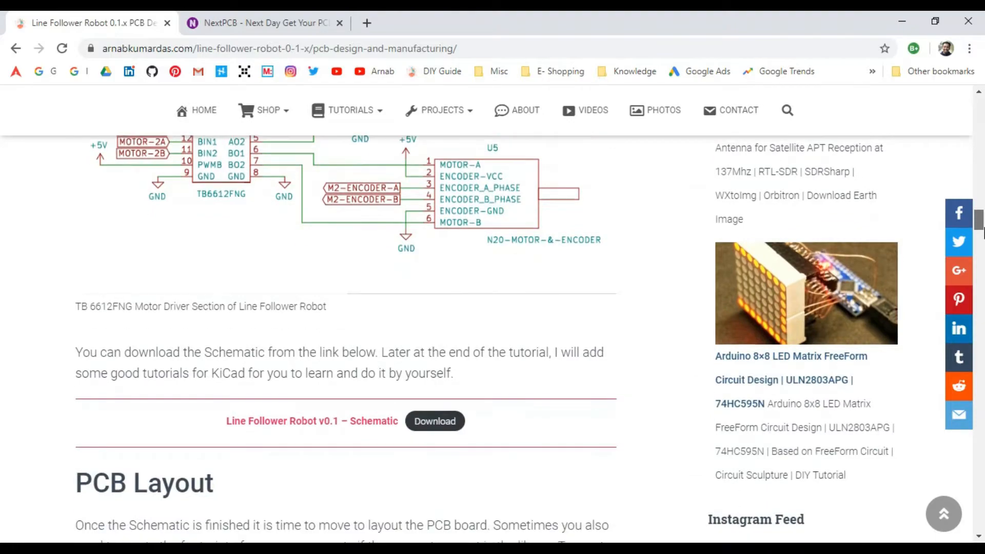
pyautogui.scroll(-3)
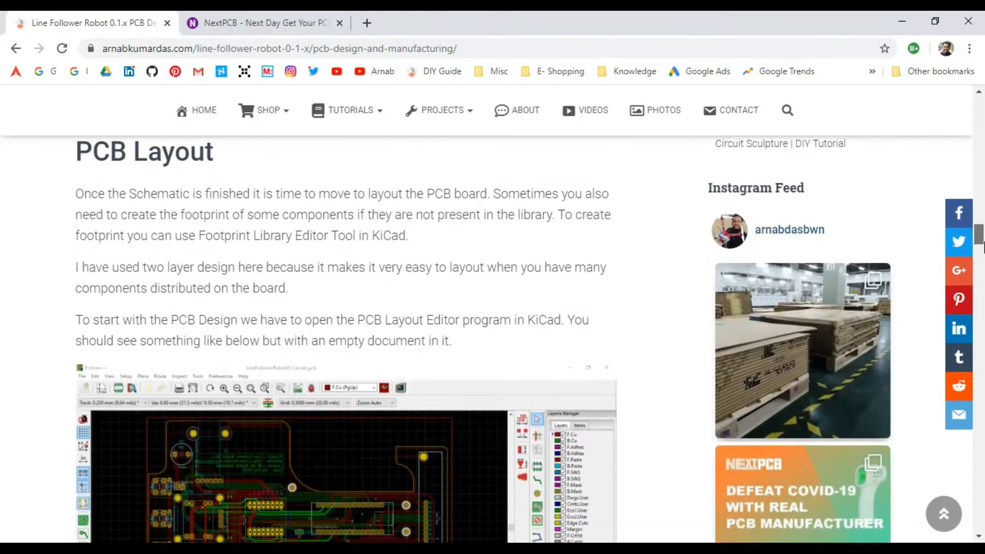
pyautogui.scroll(-3)
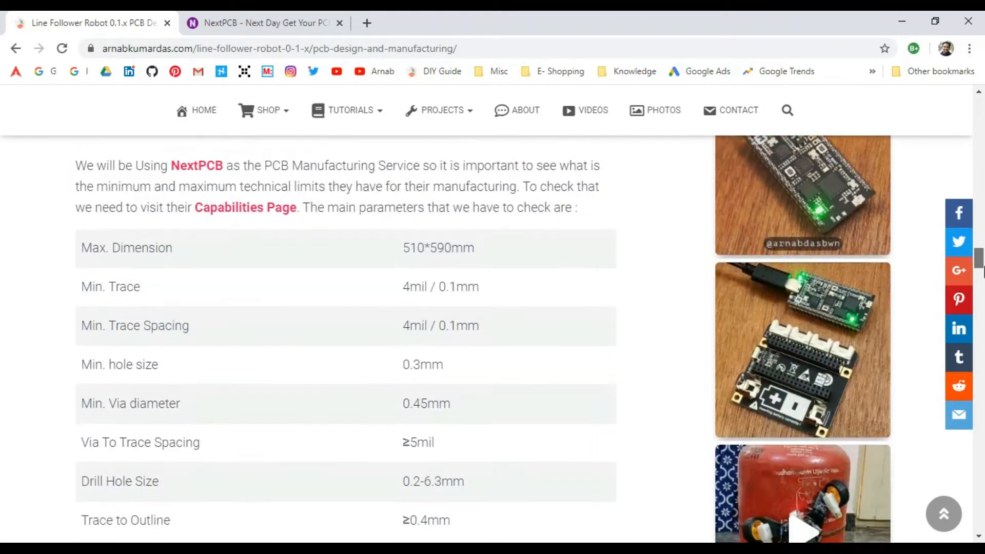
pyautogui.scroll(-3)
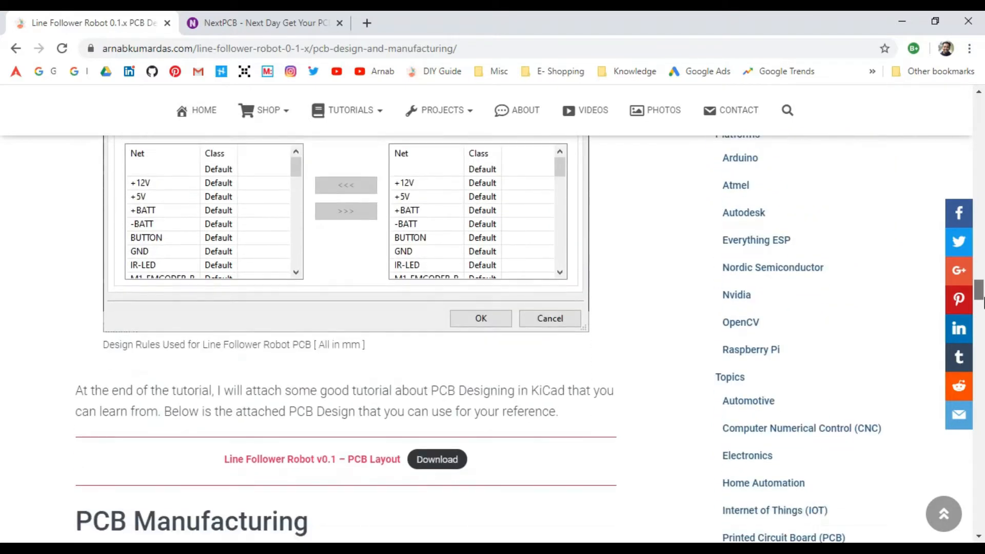
pyautogui.scroll(-3)
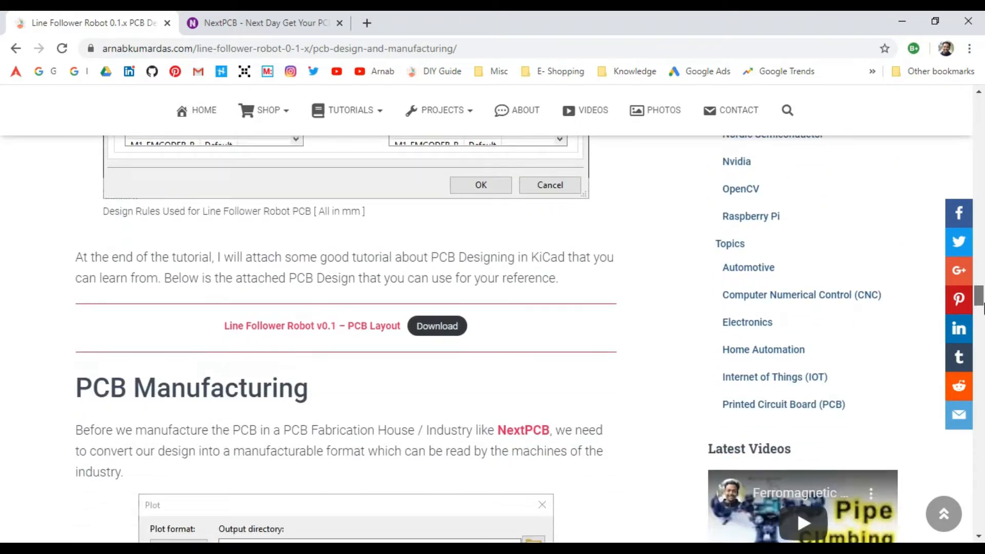
pyautogui.scroll(-3)
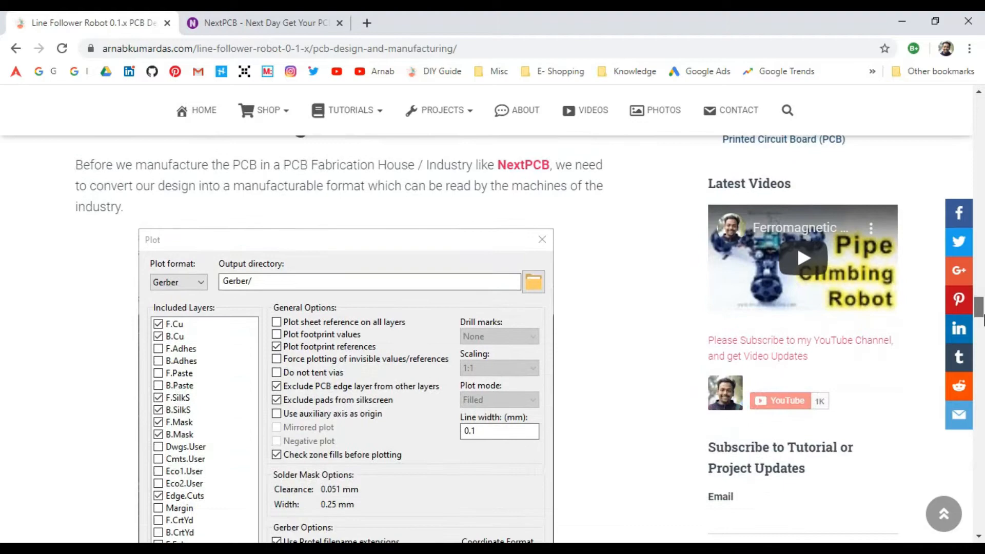
pyautogui.scroll(-3)
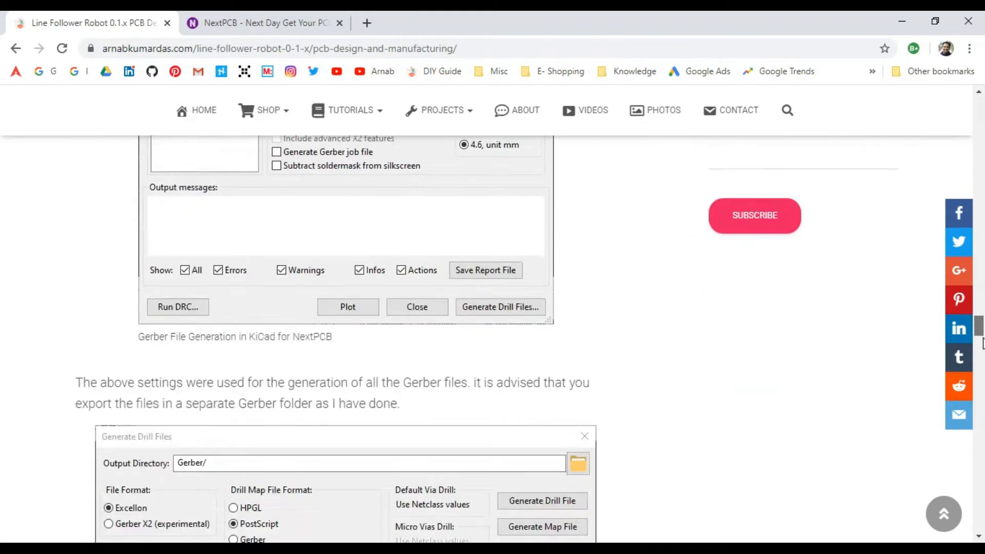
pyautogui.scroll(-3)
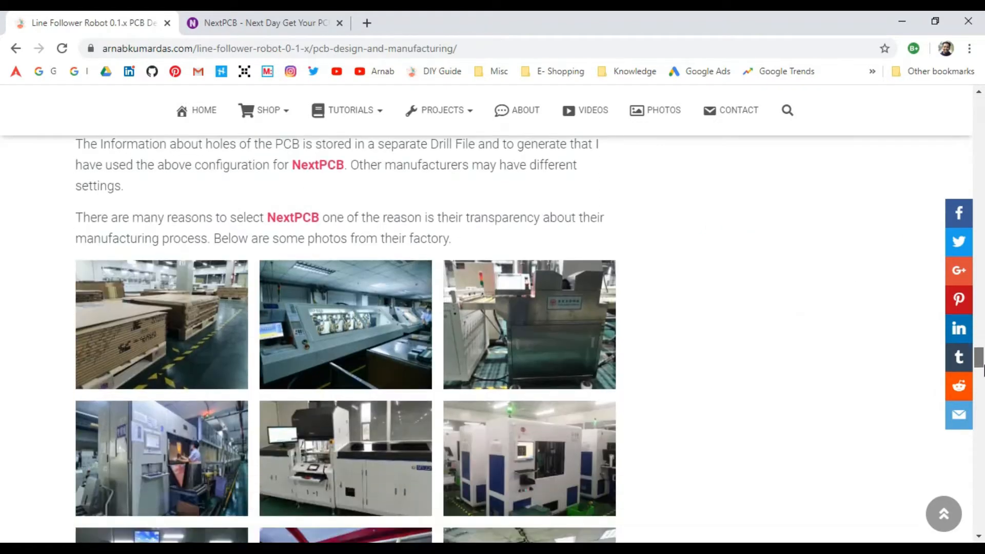
pyautogui.scroll(-3)
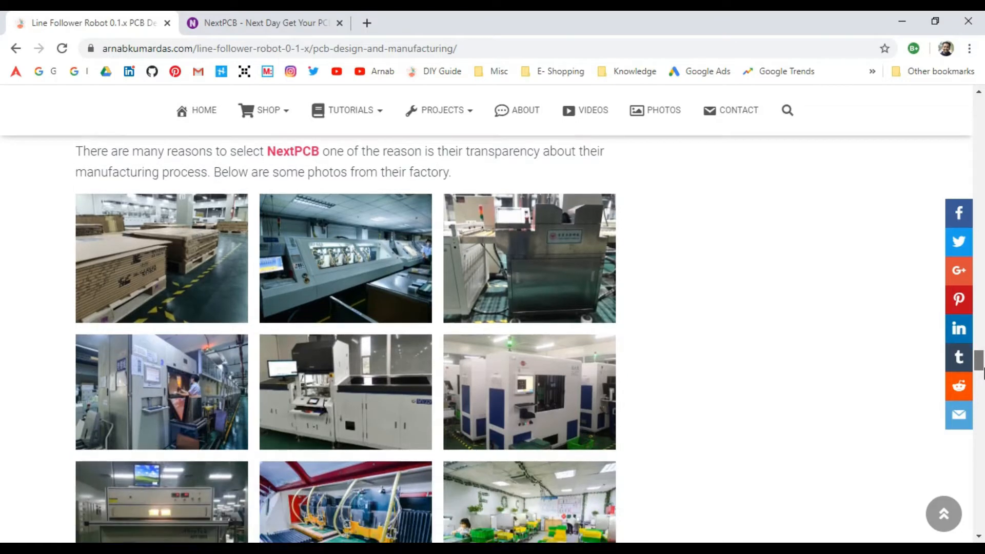
pyautogui.scroll(-3)
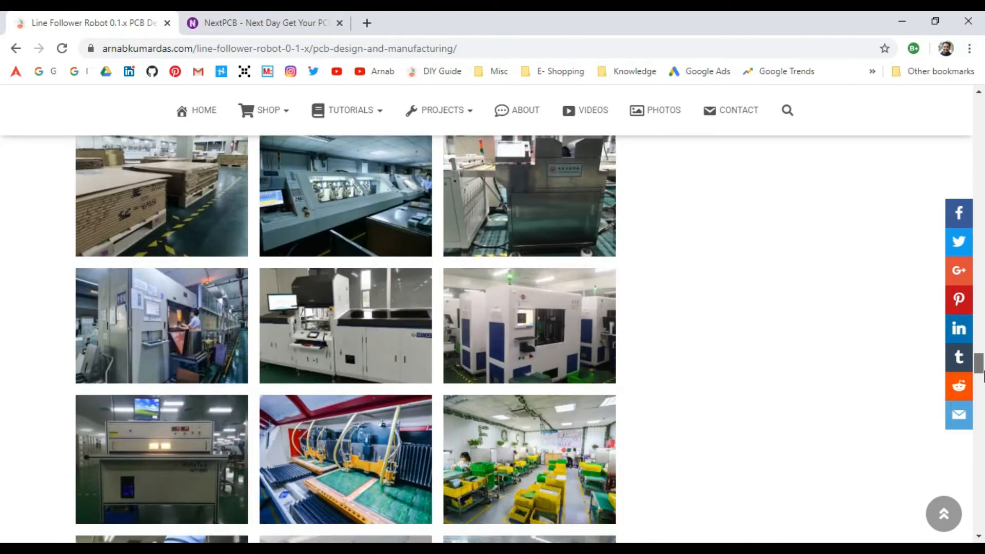
pyautogui.scroll(-3)
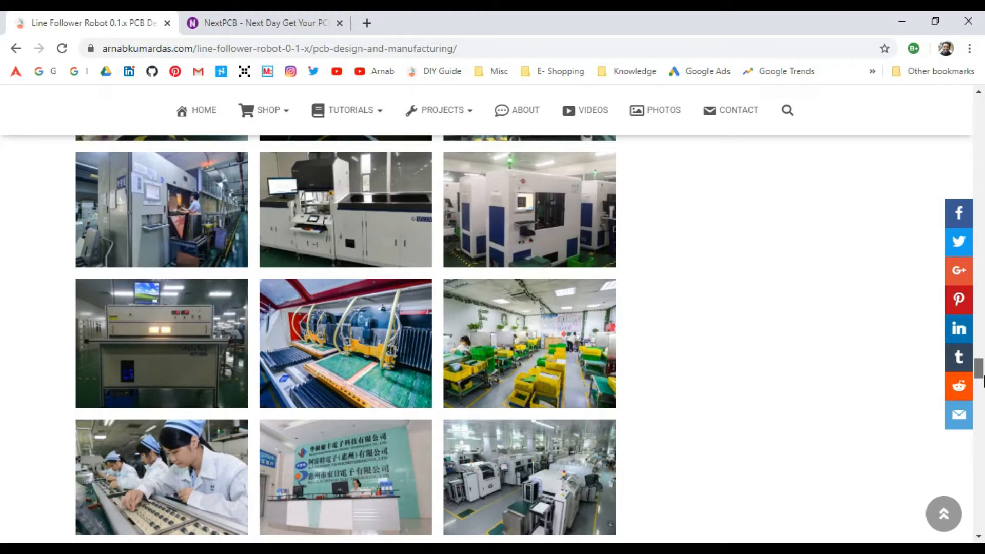
pyautogui.scroll(-3)
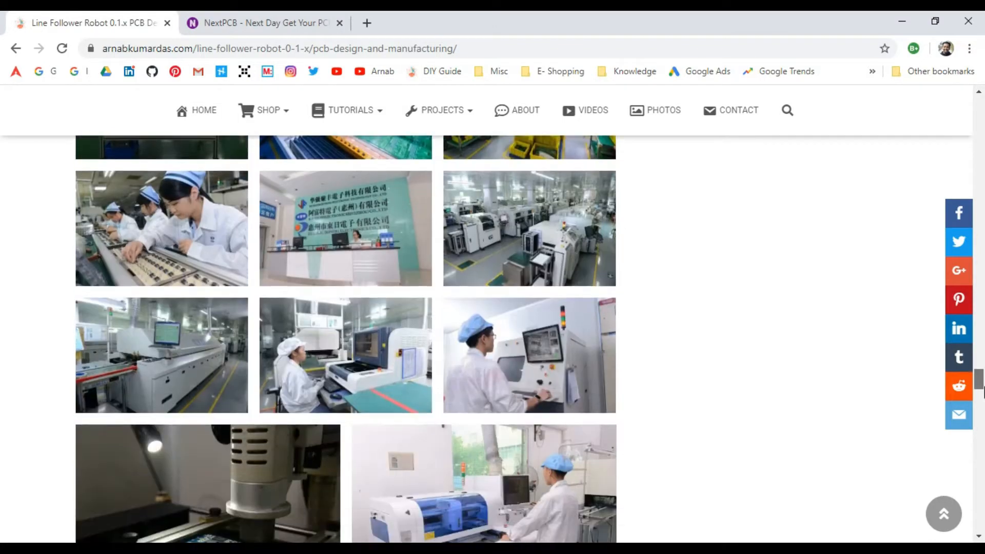
pyautogui.scroll(-3)
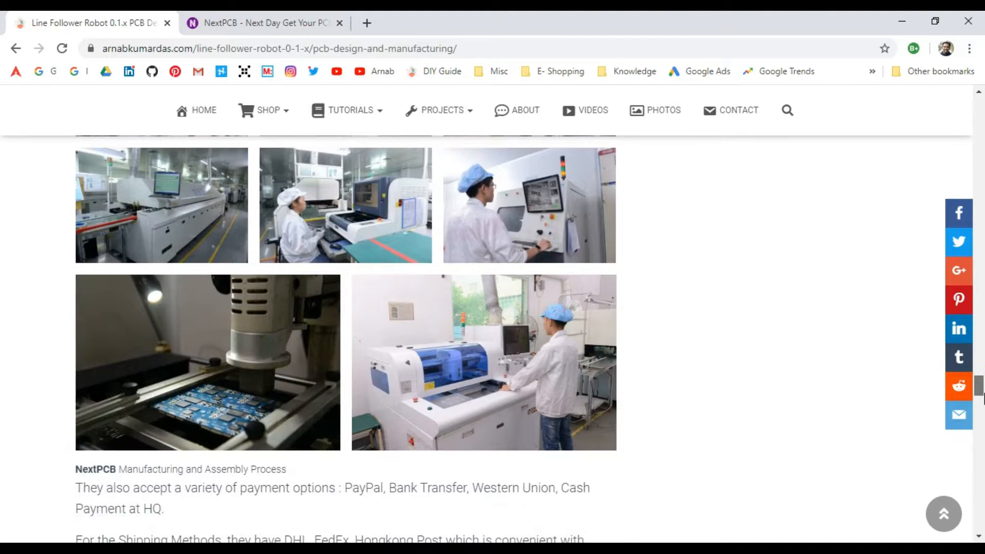
pyautogui.scroll(-3)
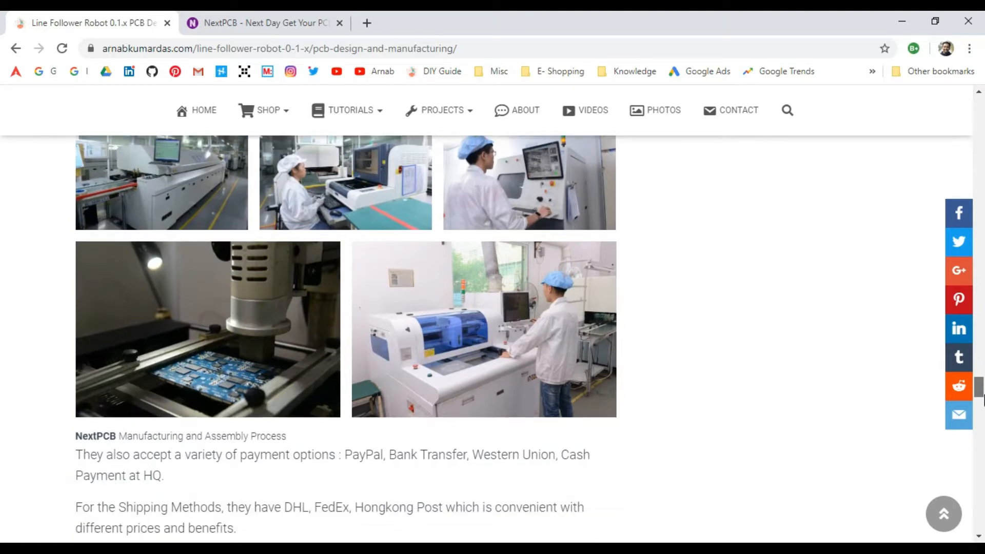
pyautogui.scroll(-3)
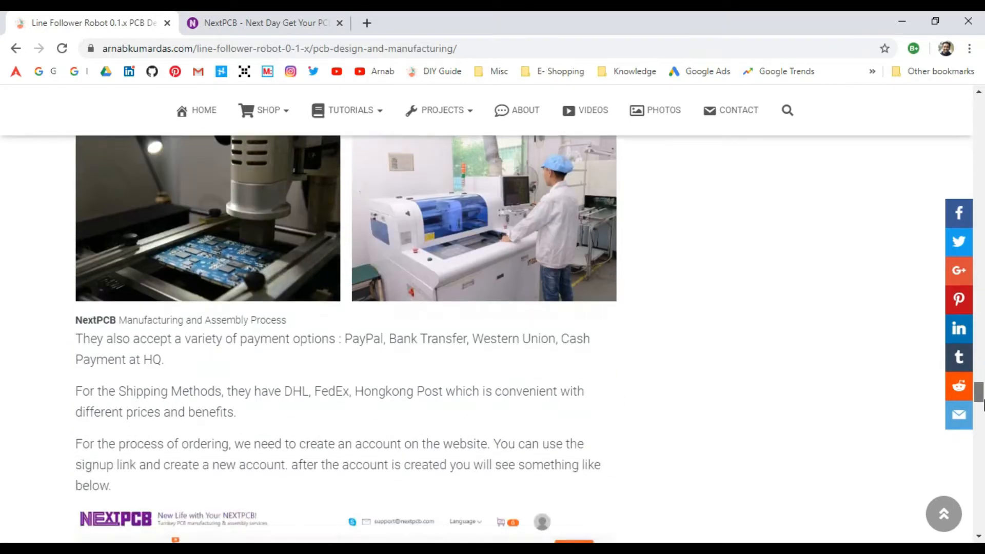
pyautogui.scroll(-3)
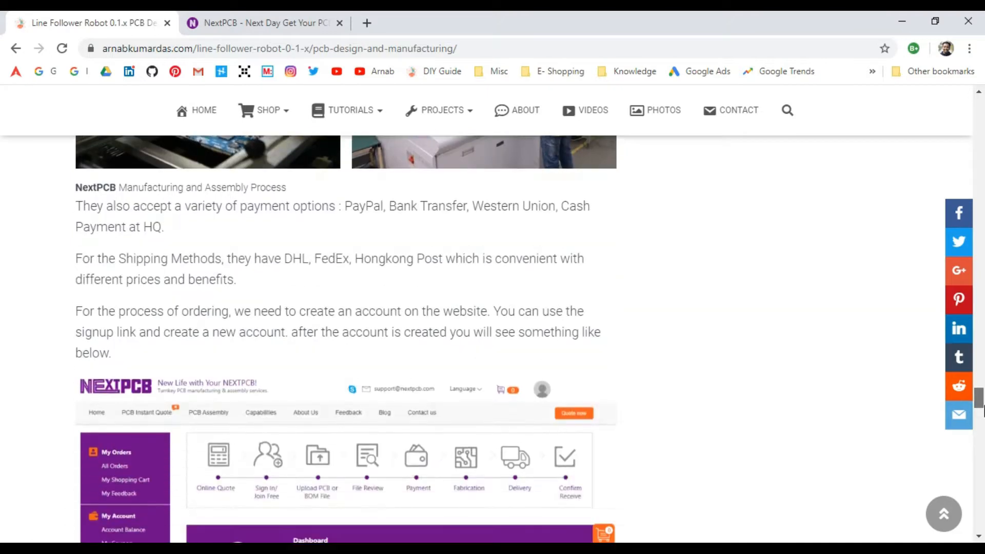
pyautogui.scroll(-3)
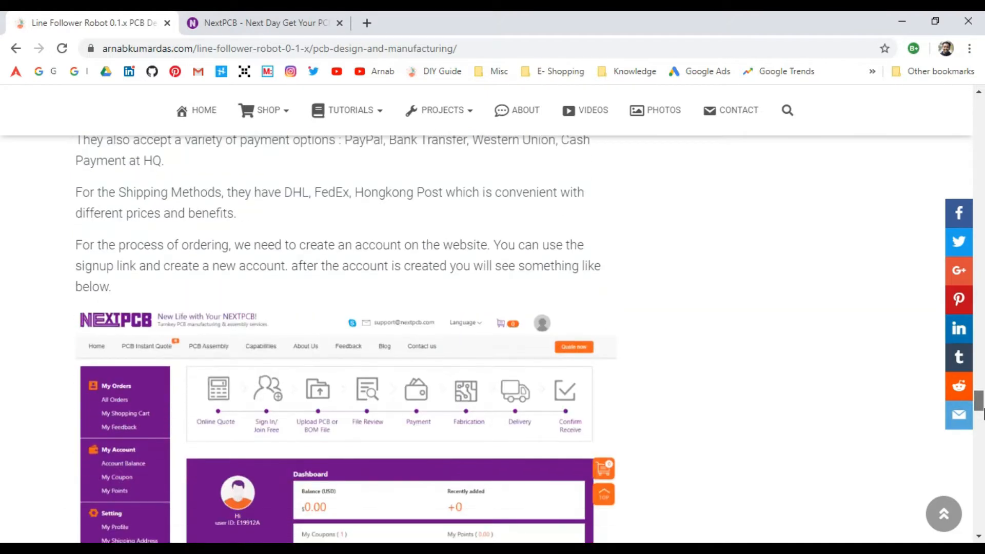
pyautogui.scroll(-3)
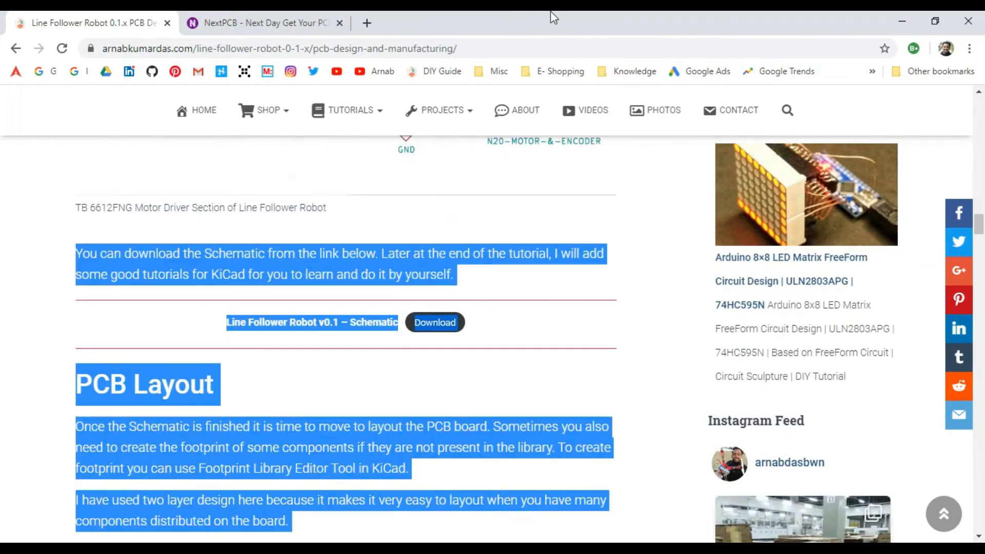
pyautogui.scroll(-3)
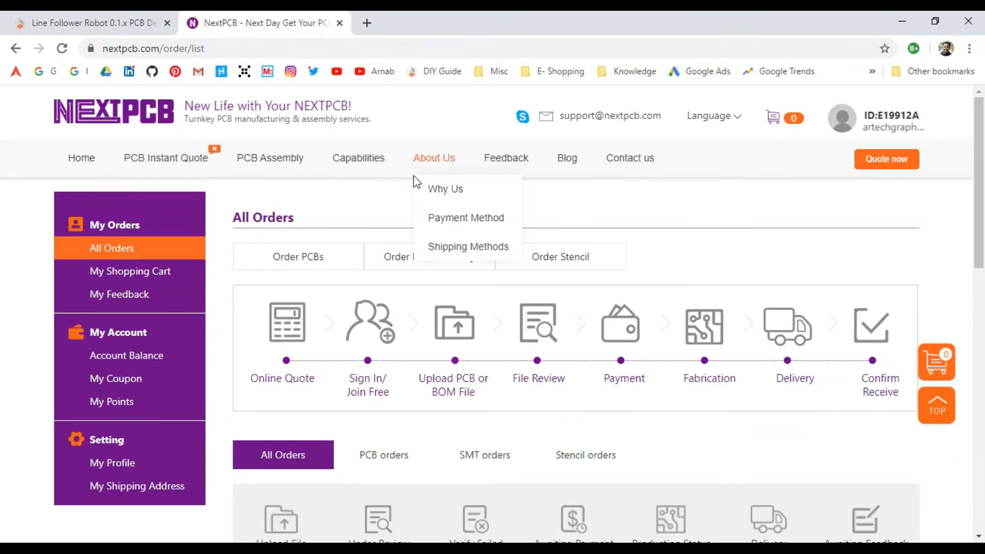
pyautogui.moveTo(574, 220)
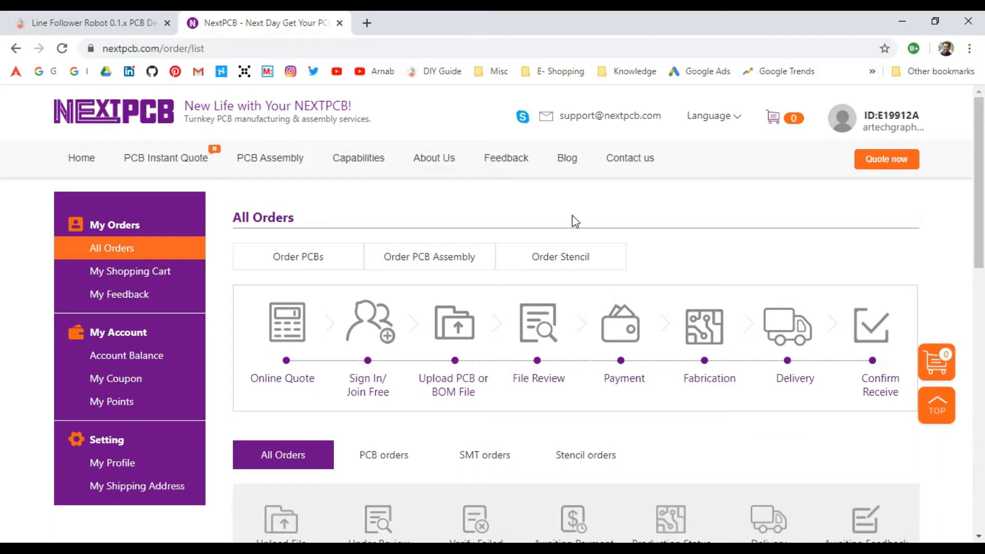
pyautogui.moveTo(165, 158)
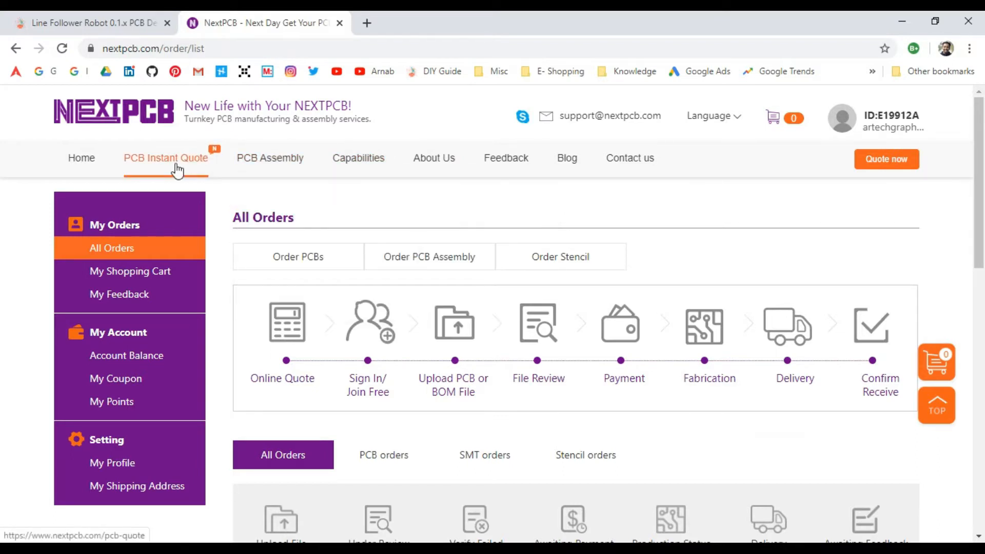
# Open PCB Instant Quote and scroll to the FR-4, 2-layer, 1.6 mm calculator options.
pyautogui.click(166, 158)
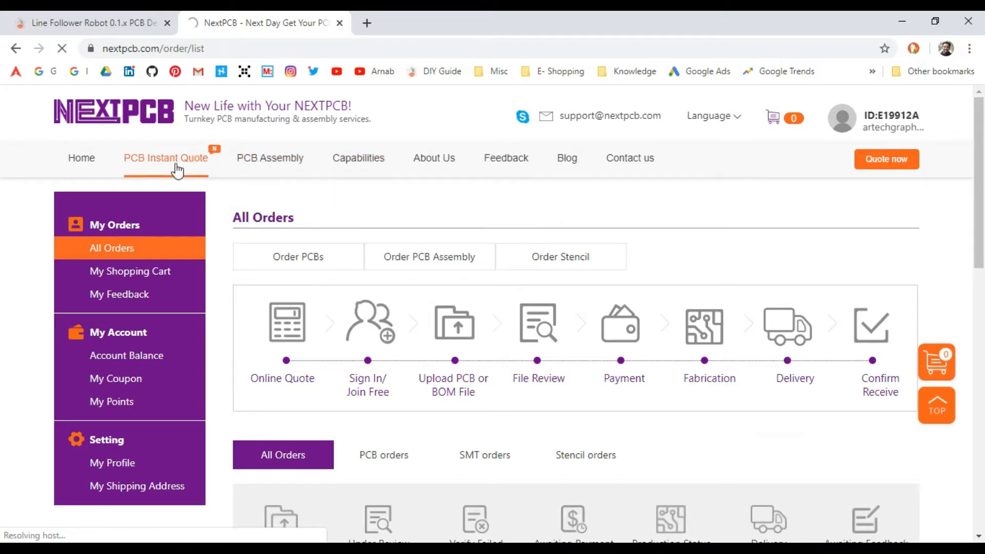
pyautogui.click(165, 157)
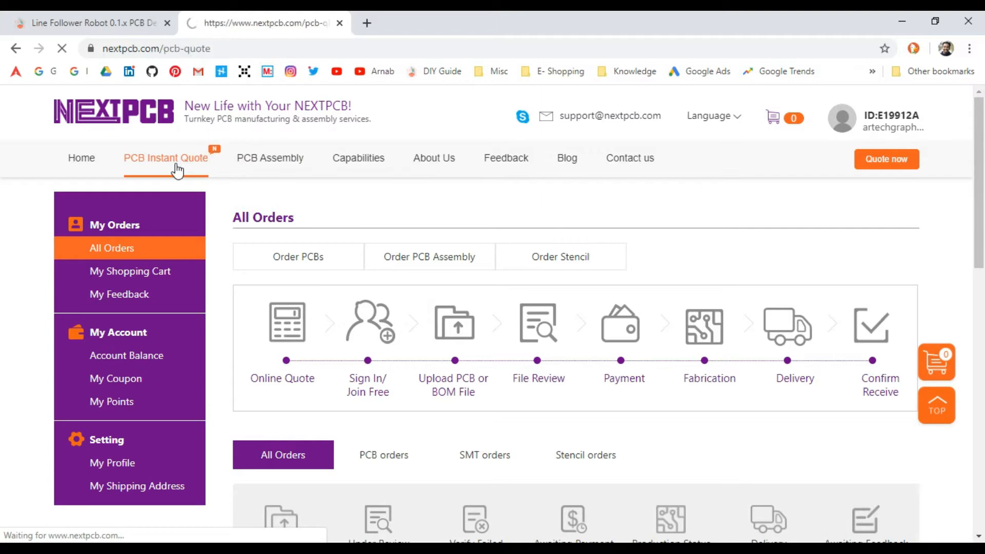
pyautogui.click(165, 157)
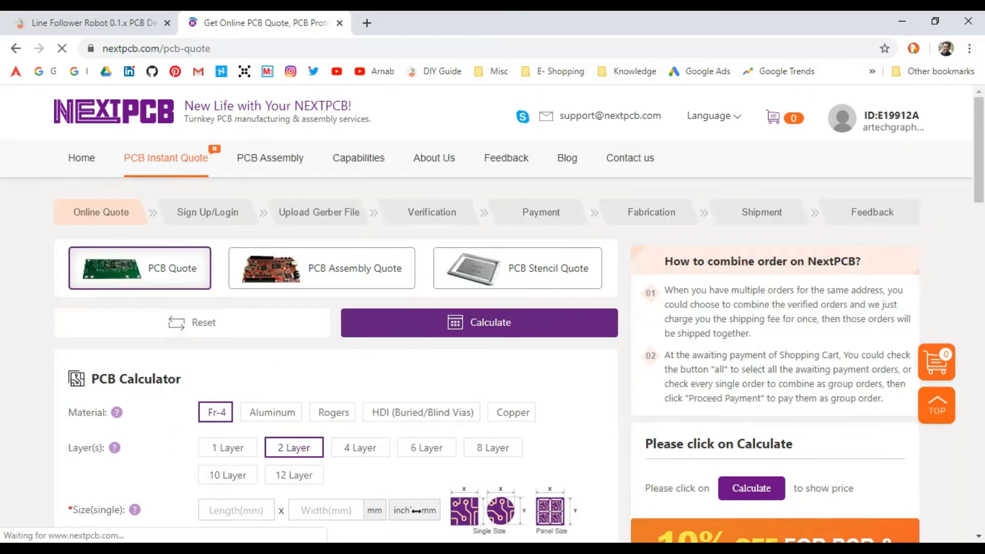
pyautogui.scroll(-3)
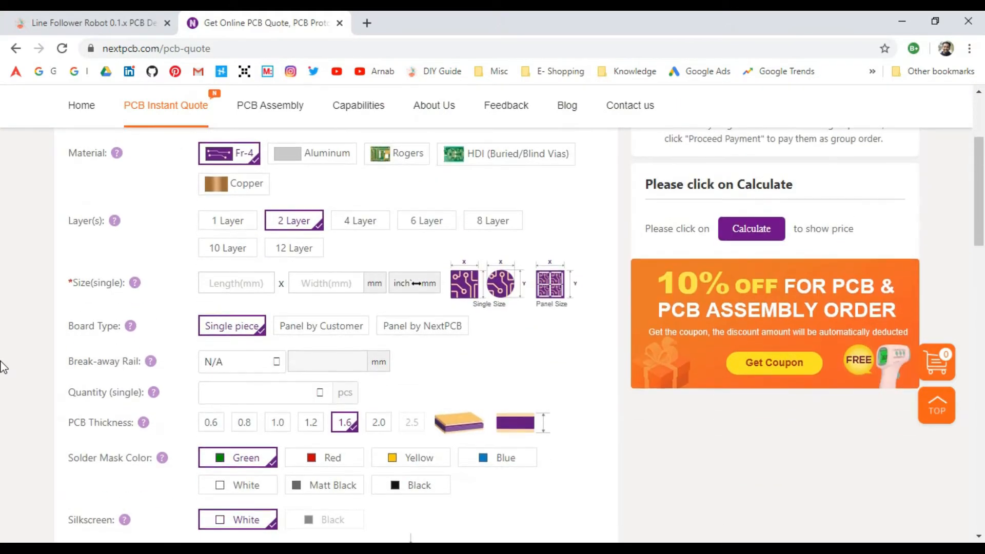
pyautogui.scroll(-3)
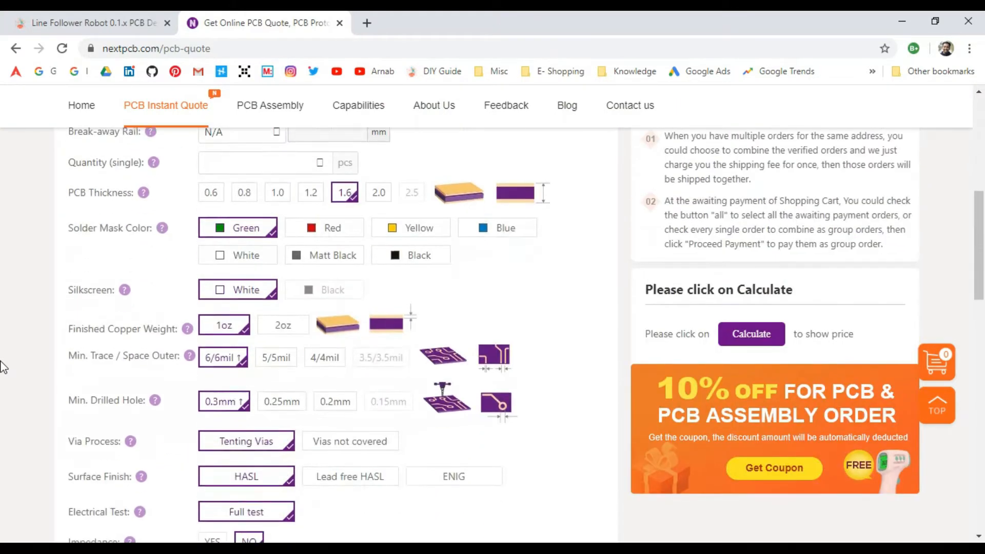
pyautogui.scroll(-3)
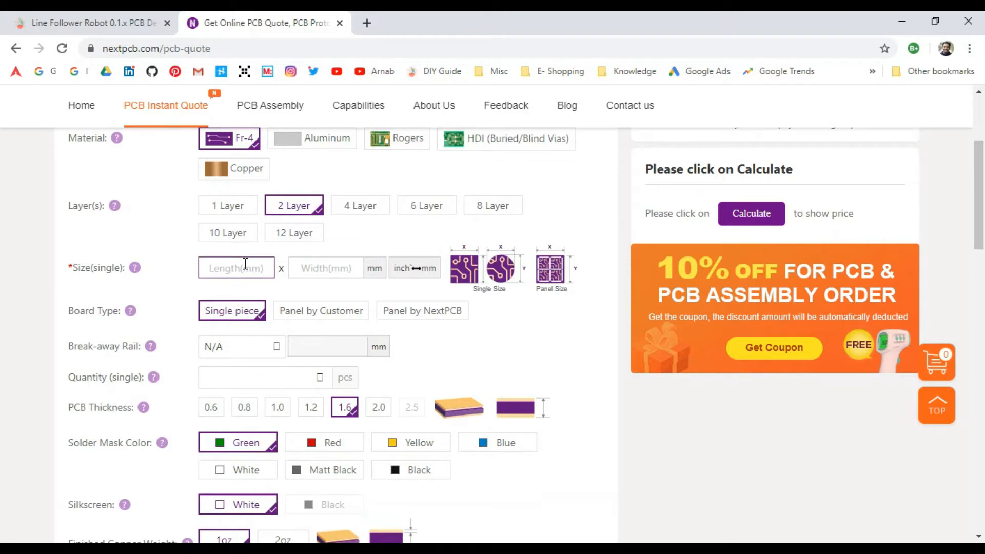
# Enter a single-board size of 170 mm length by 110 mm width.
pyautogui.write('117')
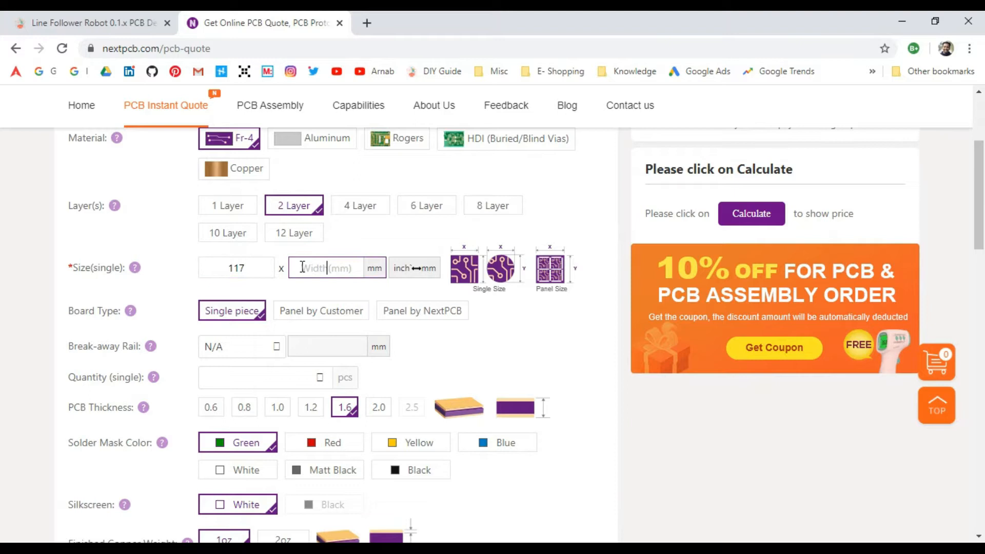
pyautogui.write('110')
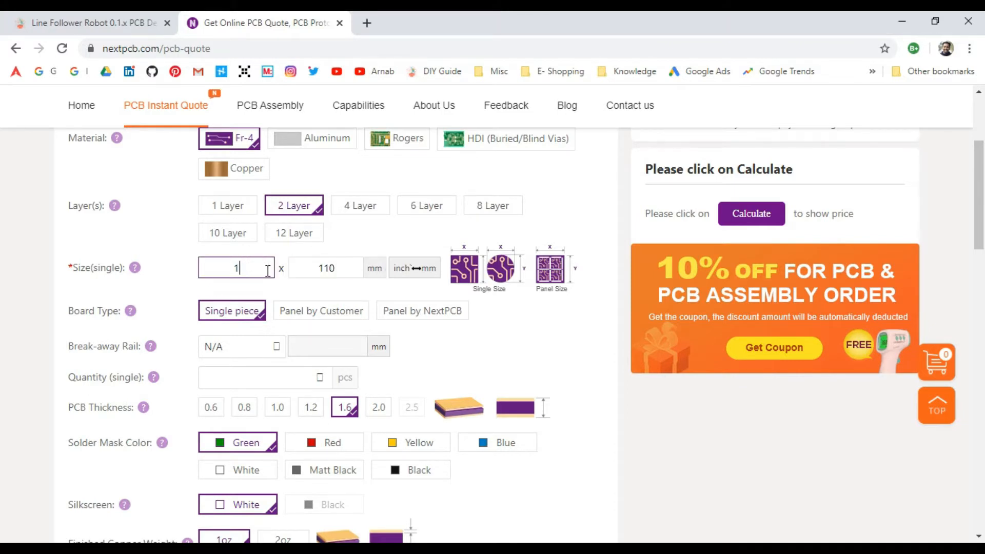
pyautogui.write('70')
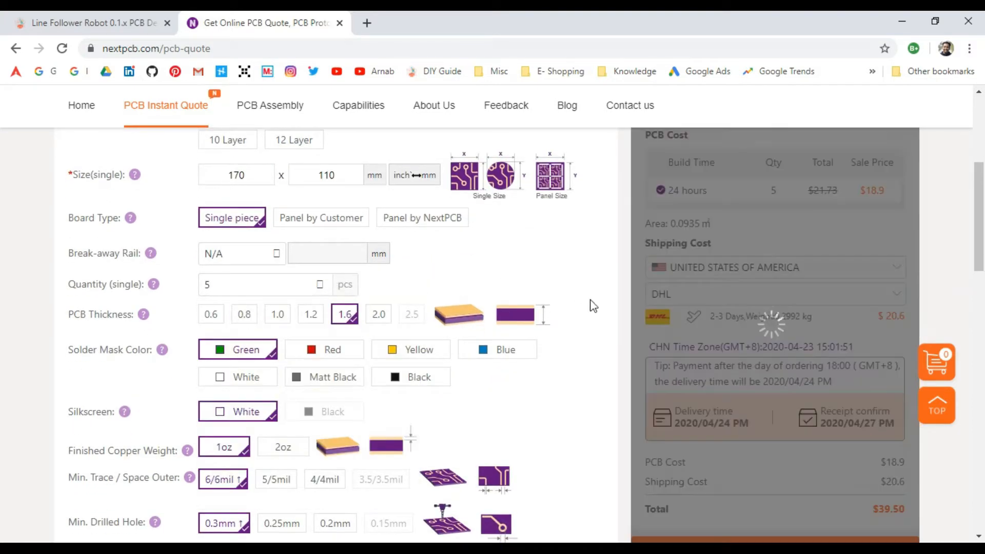
# Set shipping to India via China Post Airmail at $8.2.
pyautogui.click(775, 267)
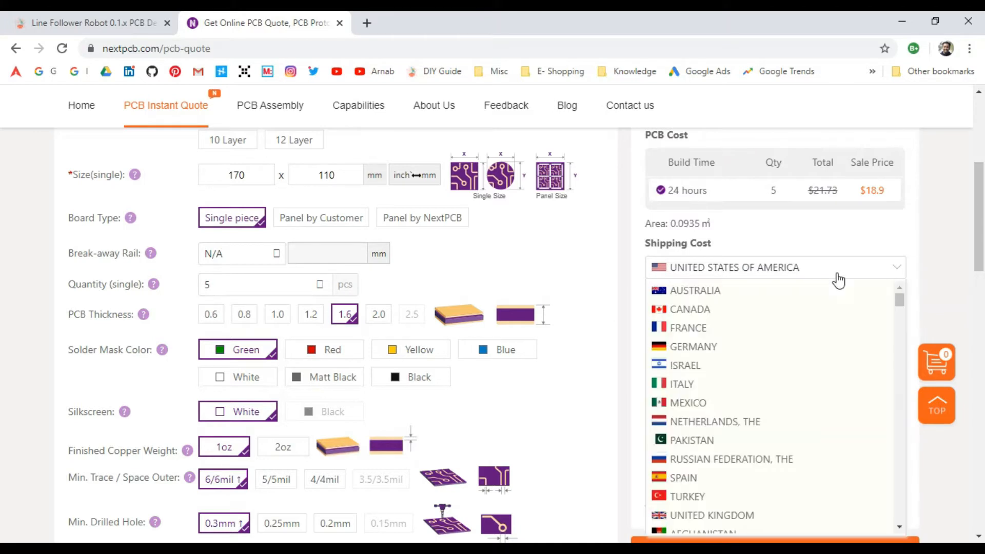
pyautogui.scroll(-3)
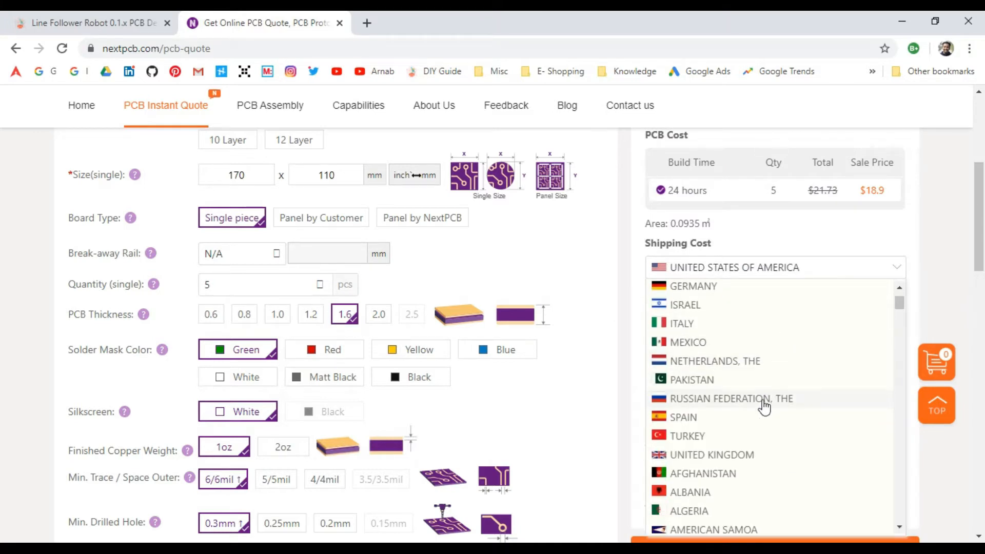
pyautogui.scroll(-3)
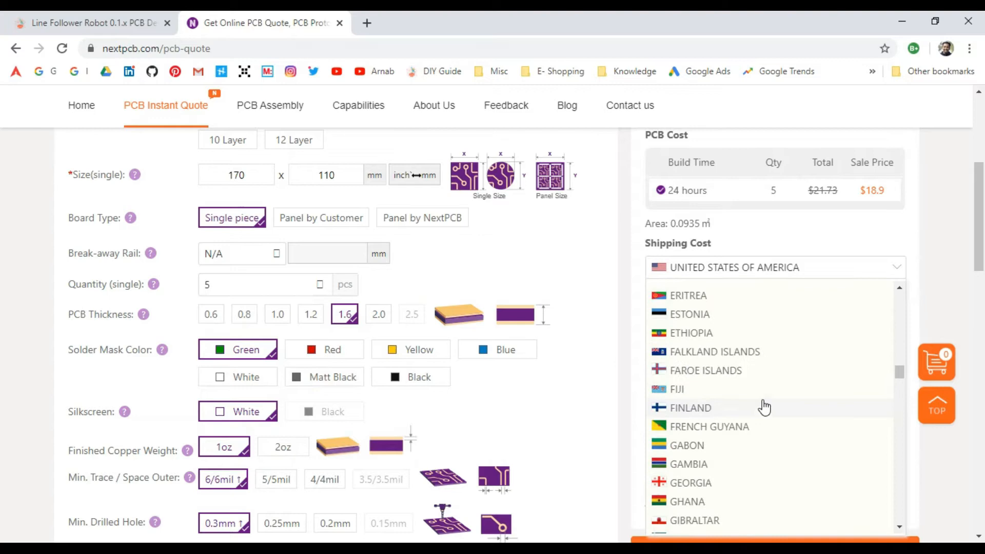
pyautogui.scroll(-3)
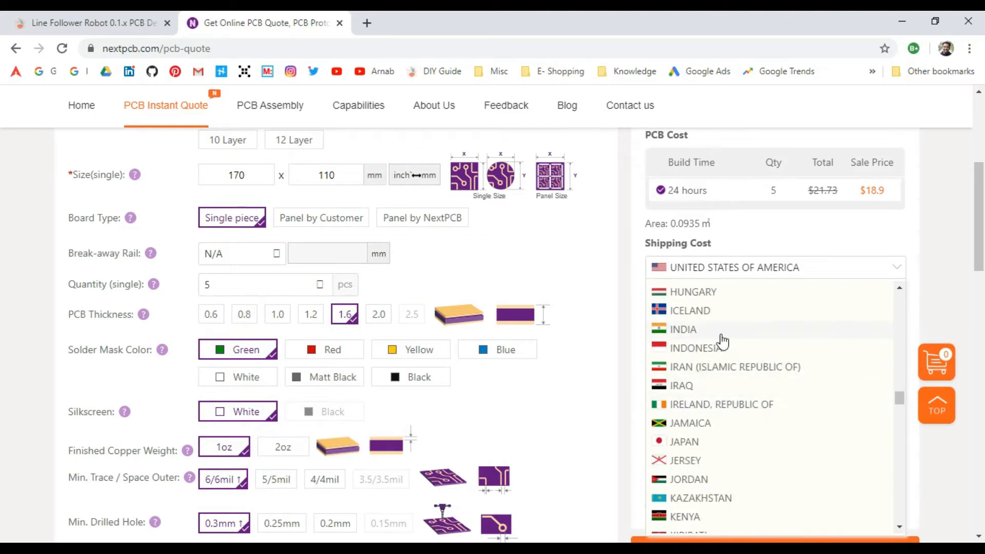
pyautogui.click(683, 329)
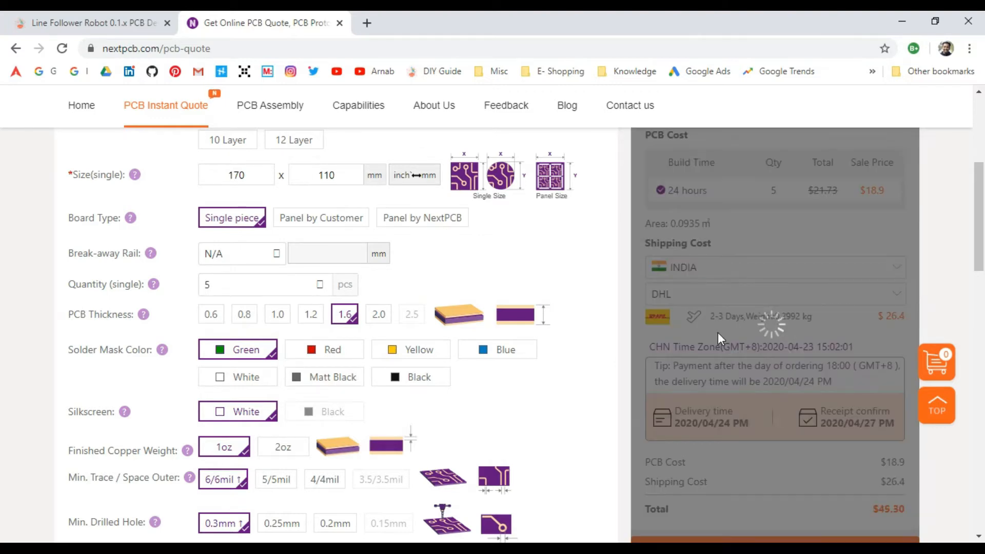
pyautogui.click(774, 294)
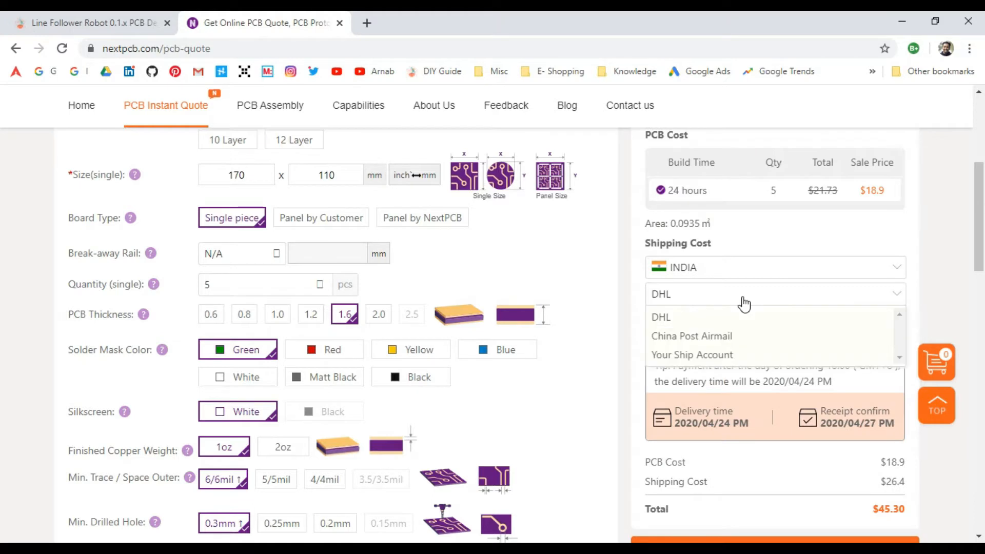
pyautogui.click(692, 336)
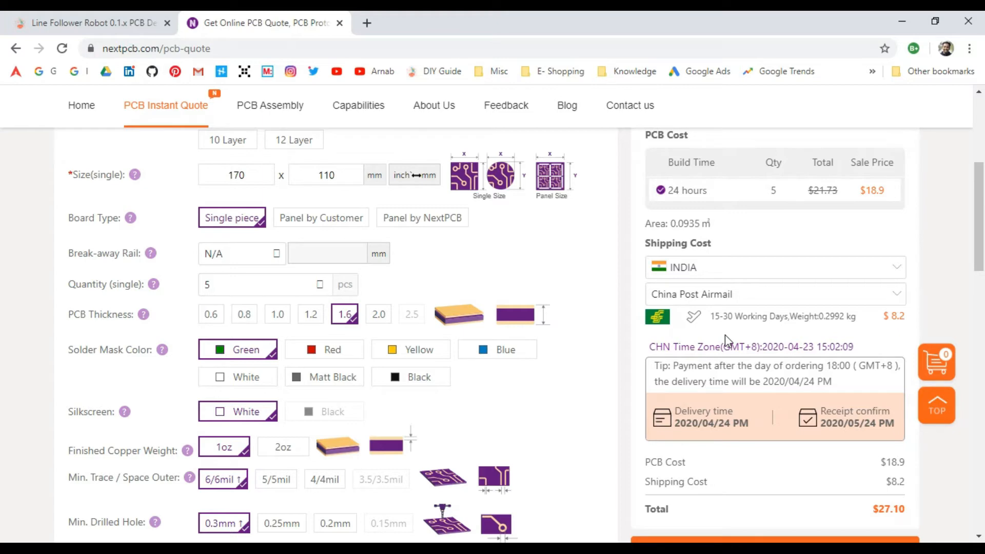
pyautogui.scroll(-3)
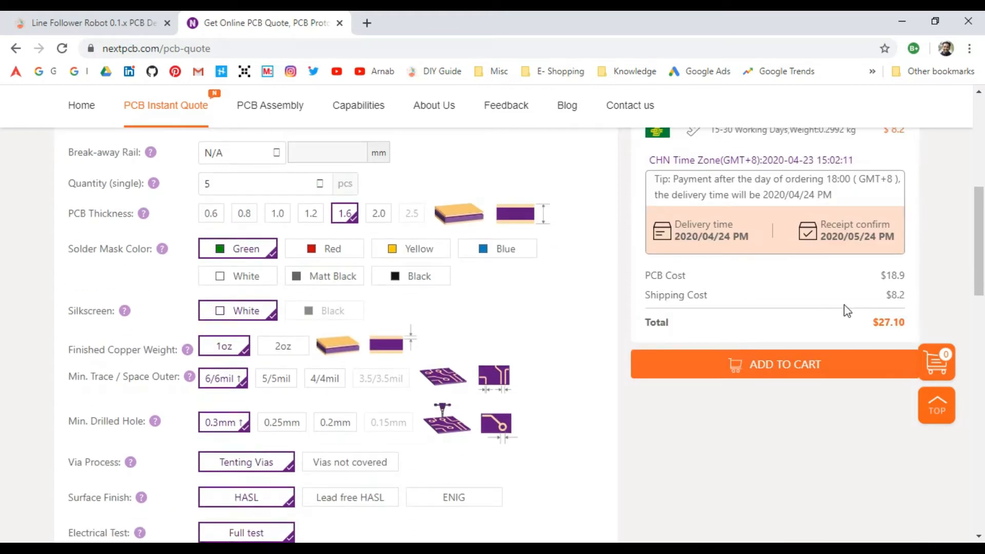
# Answer the PCB assembly prompt and add the 5-board $18.90 quote to the cart.
pyautogui.click(784, 364)
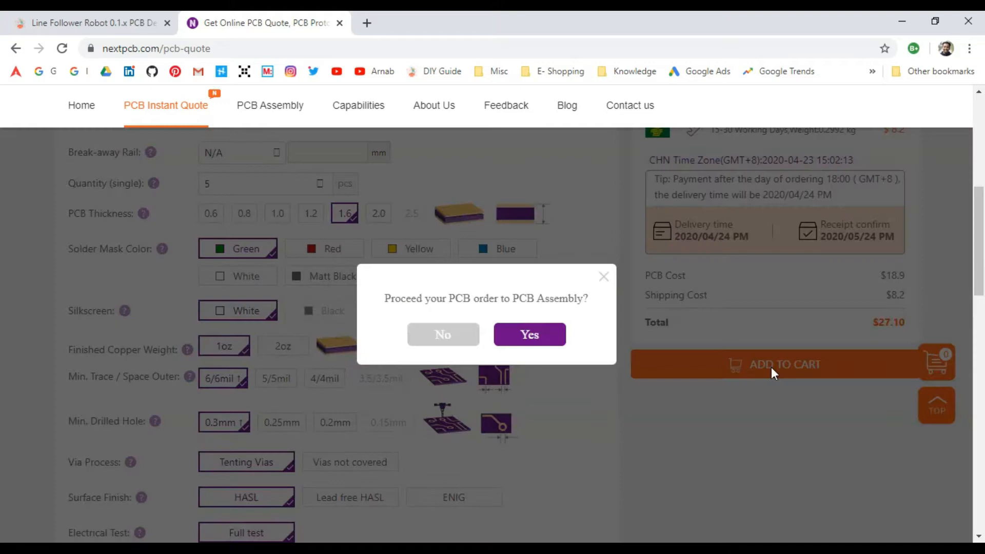
pyautogui.moveTo(552, 297)
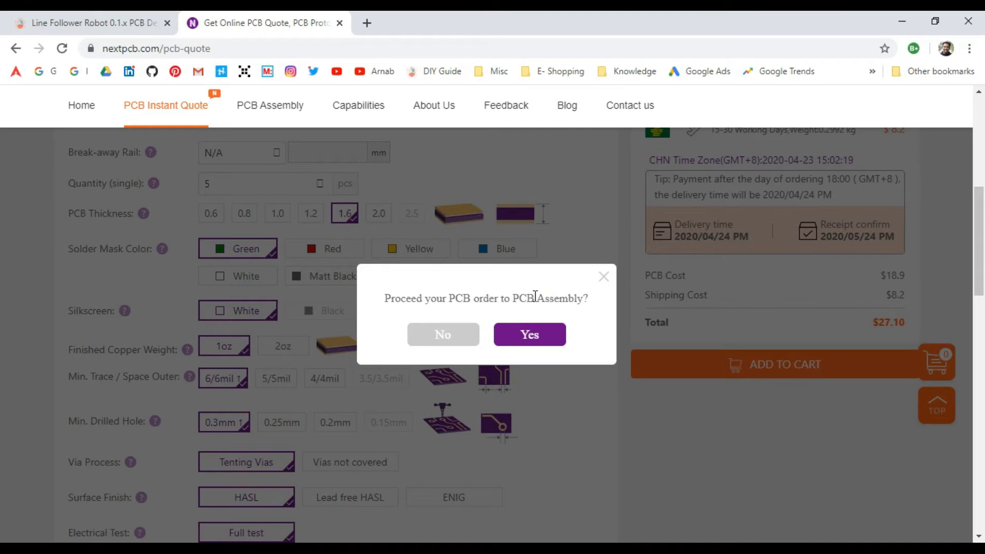
pyautogui.click(442, 333)
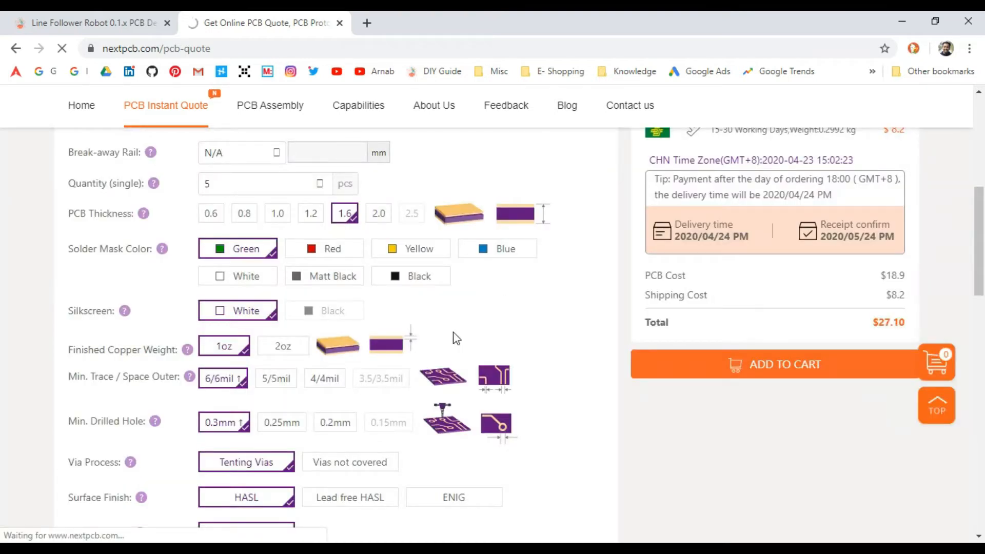
pyautogui.click(784, 365)
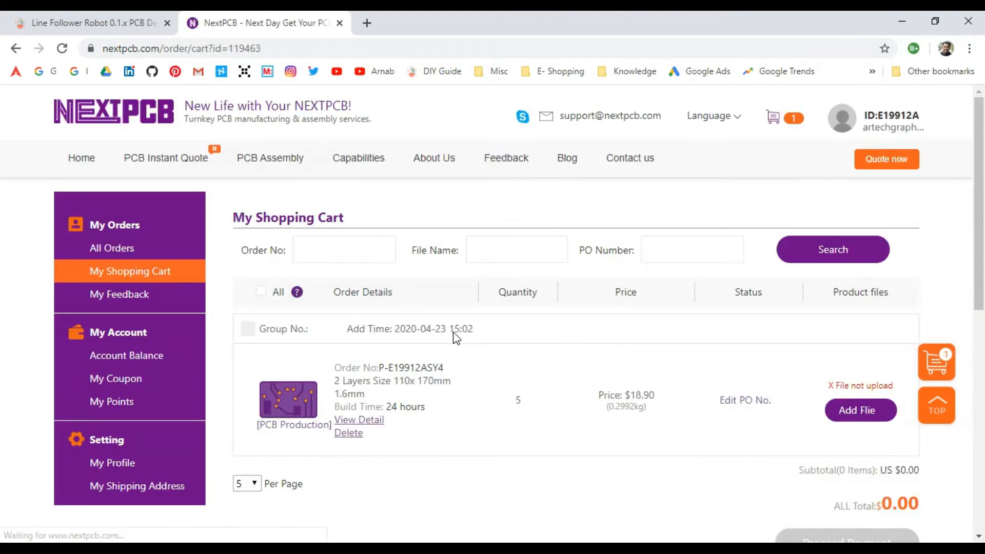
# Upload Gerber.zip through Add File and Add PCB File until it reaches 100%.
pyautogui.click(860, 410)
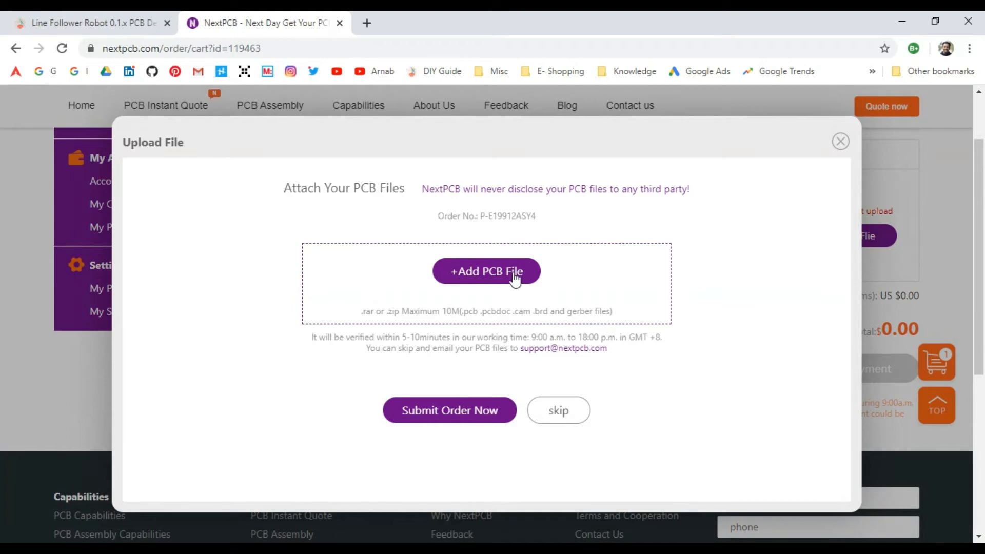
pyautogui.click(486, 271)
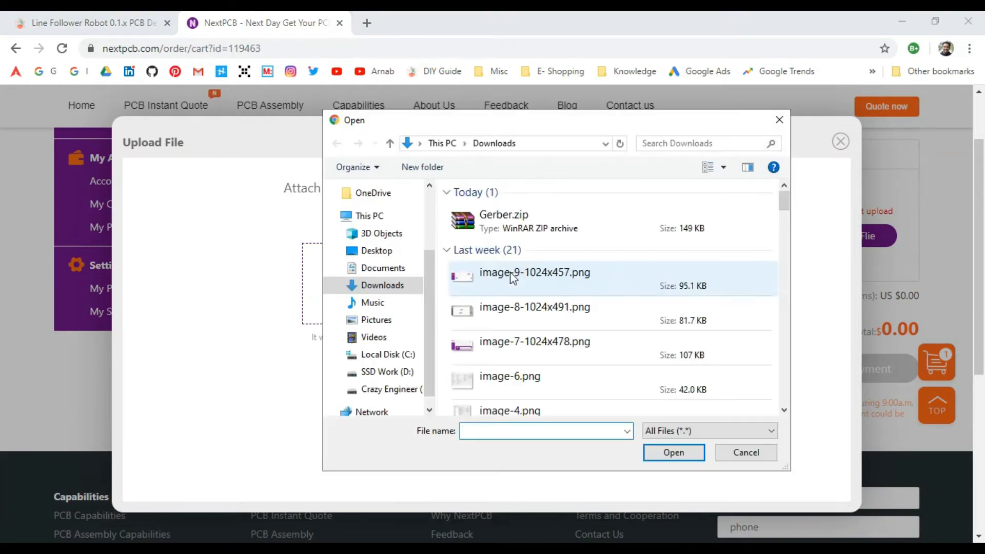
pyautogui.click(503, 220)
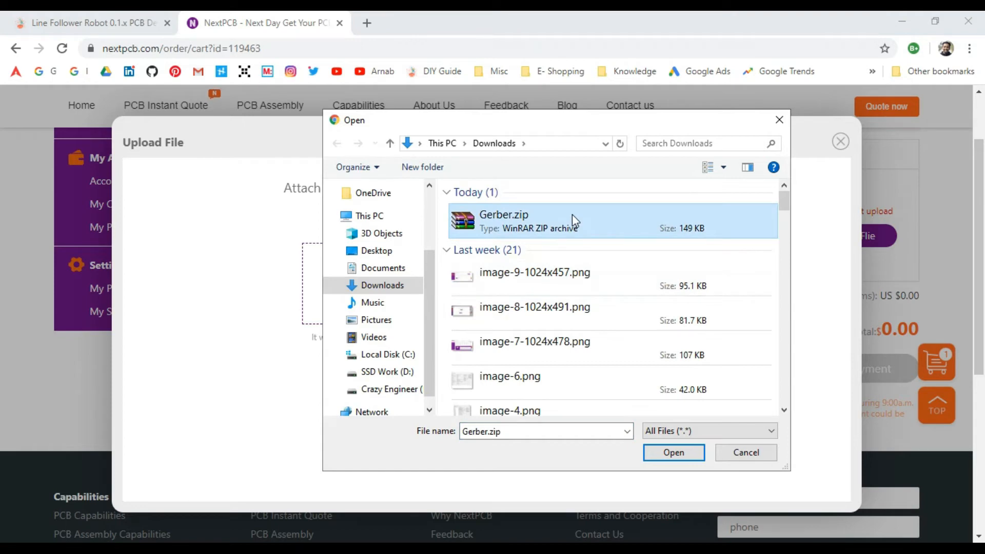
pyautogui.moveTo(102, 16)
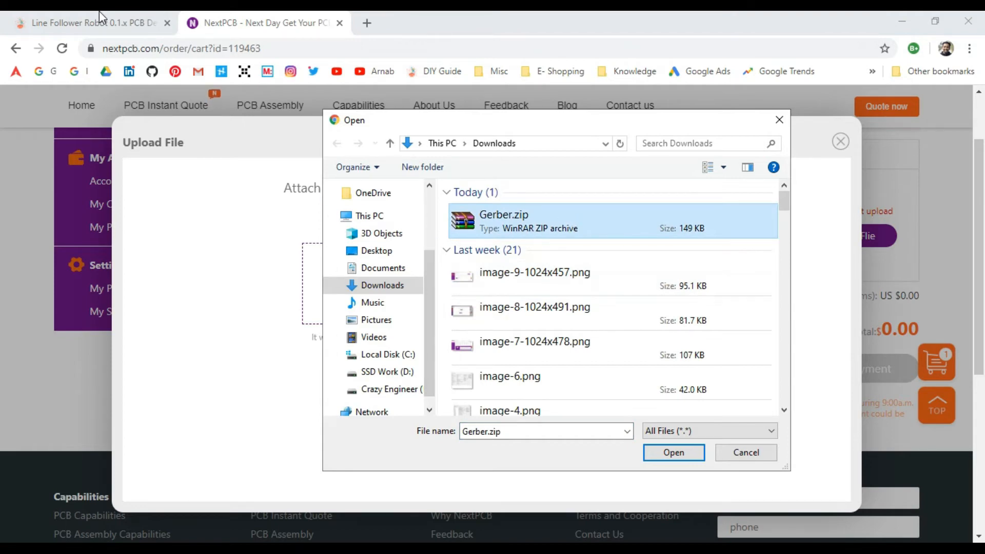
pyautogui.moveTo(492, 230)
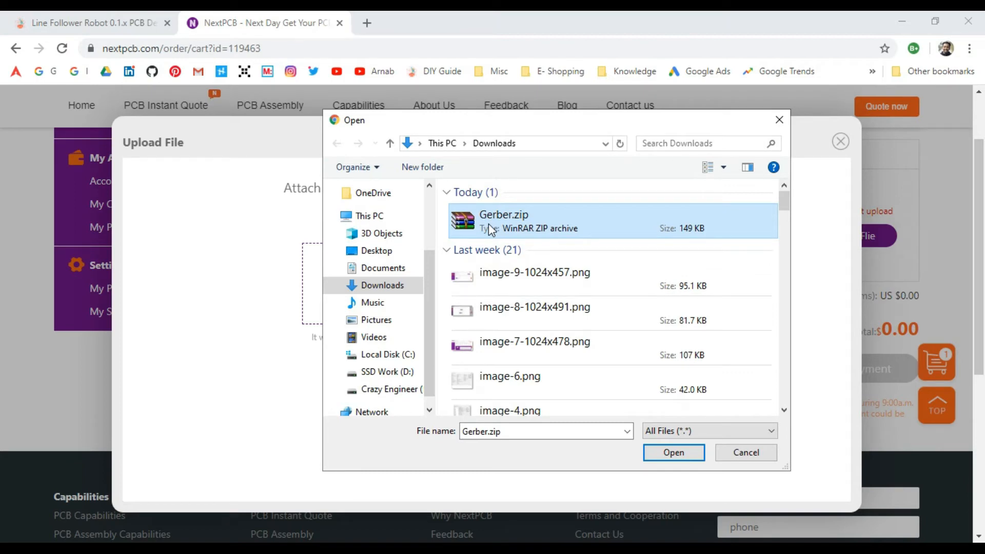
pyautogui.moveTo(673, 452)
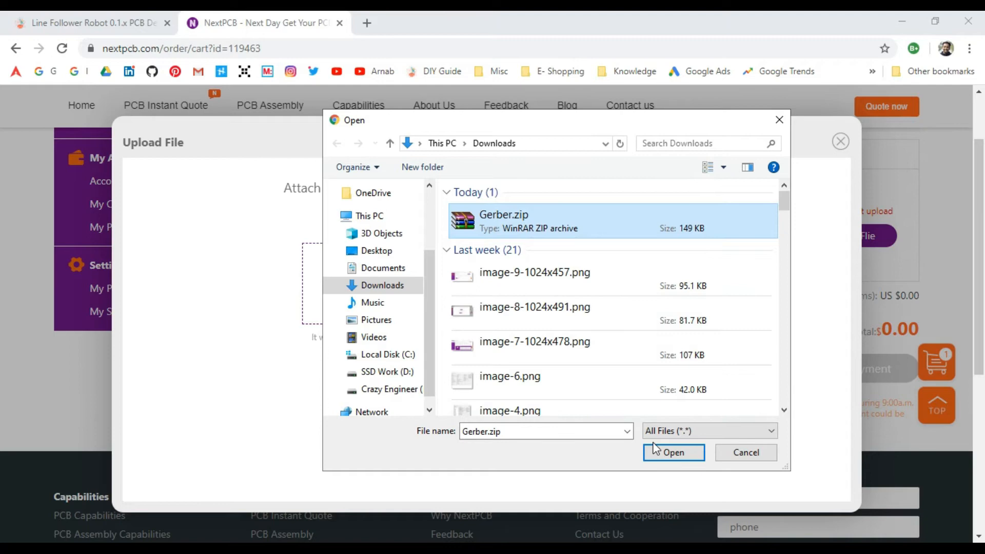
pyautogui.click(672, 453)
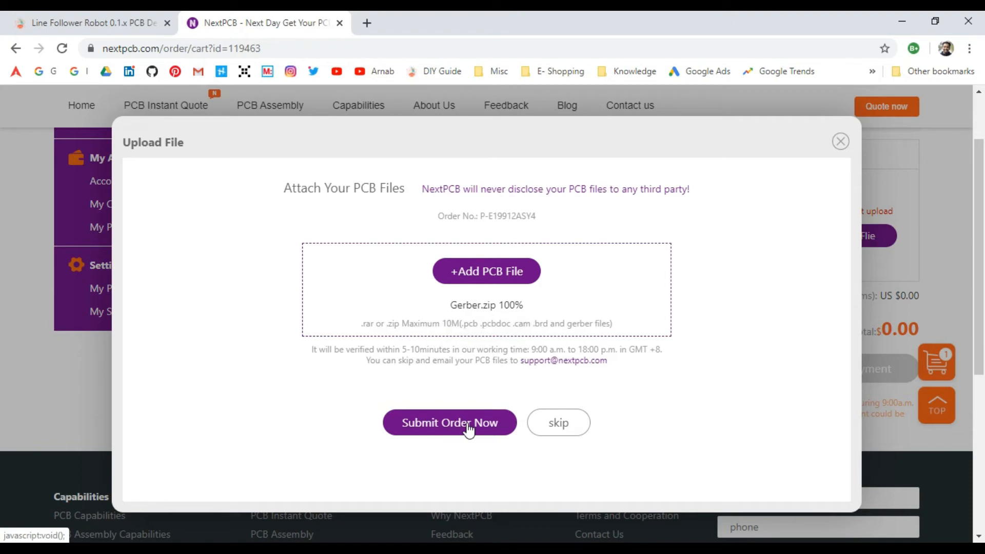
# Submit the order and view All Orders to confirm it shows as Verifying.
pyautogui.click(449, 422)
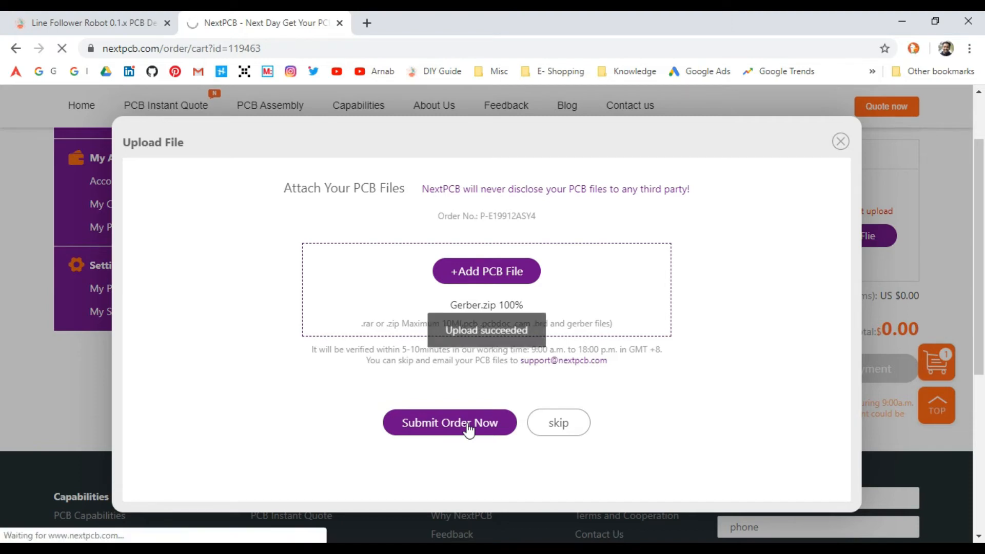
pyautogui.click(449, 422)
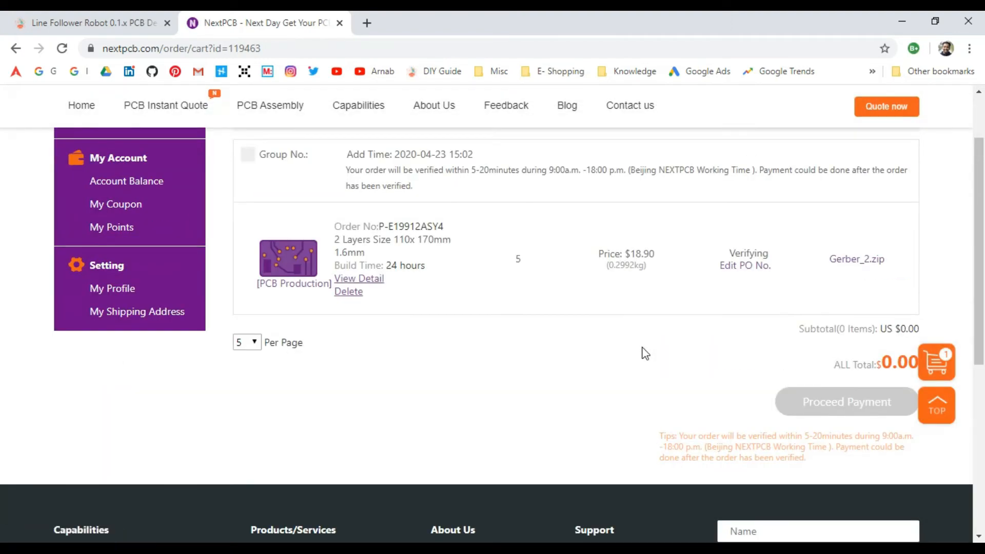
pyautogui.moveTo(648, 351)
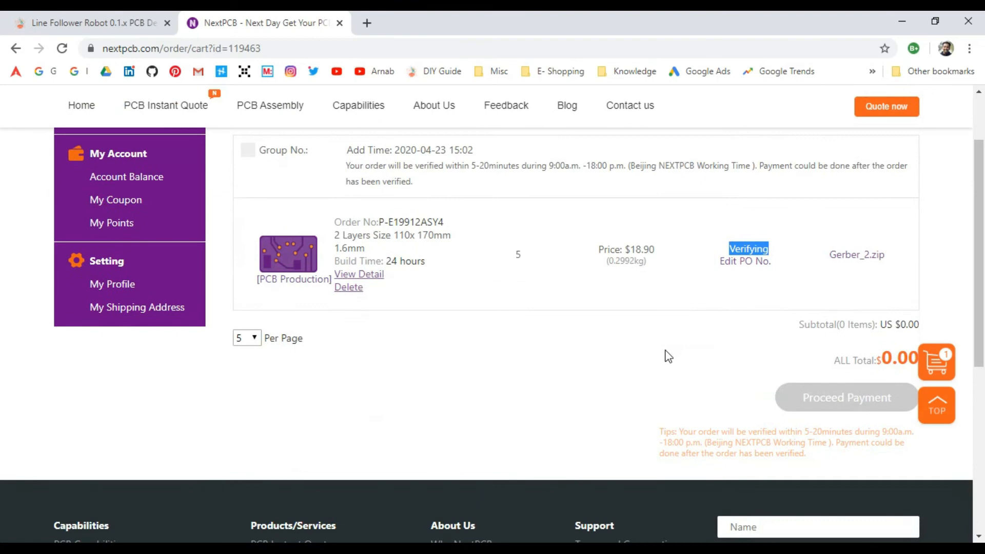
pyautogui.moveTo(543, 363)
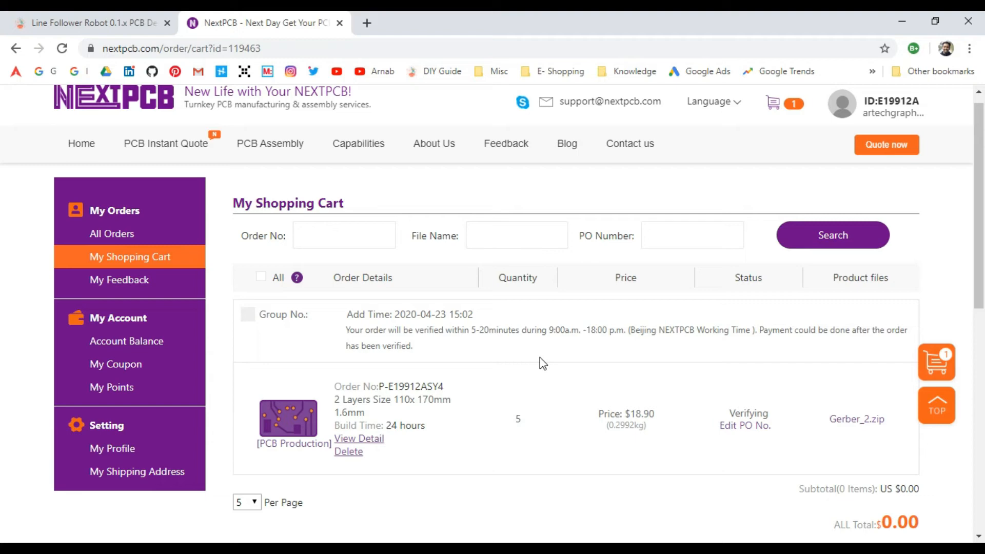
pyautogui.moveTo(166, 267)
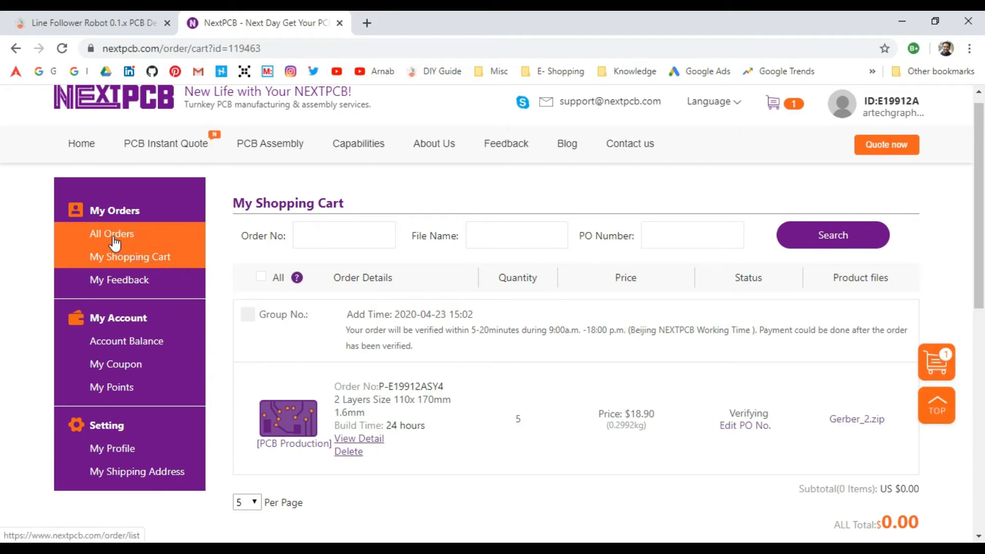
pyautogui.click(111, 233)
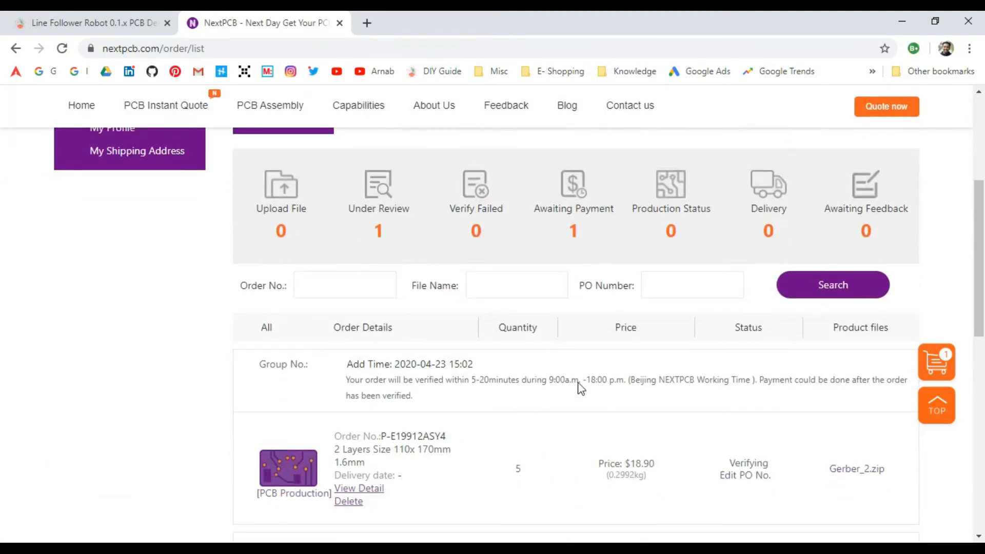
# Scroll the order list down to the older $27.40 order awaiting payment.
pyautogui.scroll(-3)
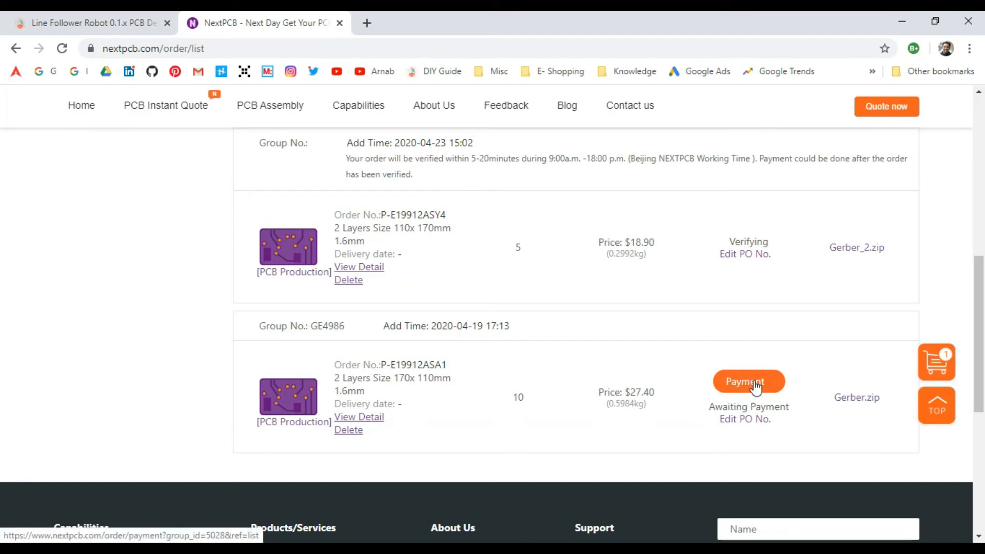
# Open Payment for the $27.40 order and scroll to the shipment and PayPal options.
pyautogui.click(748, 381)
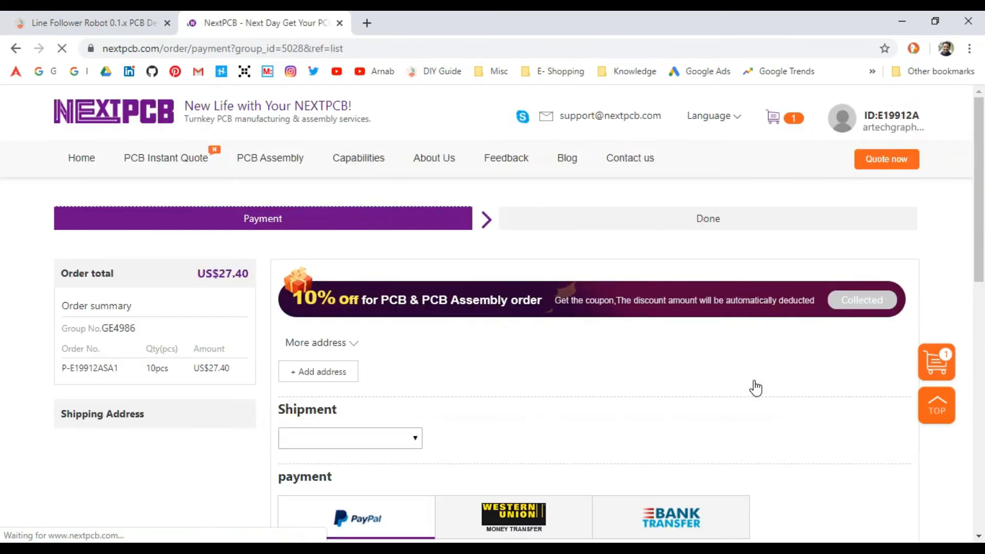
pyautogui.scroll(-3)
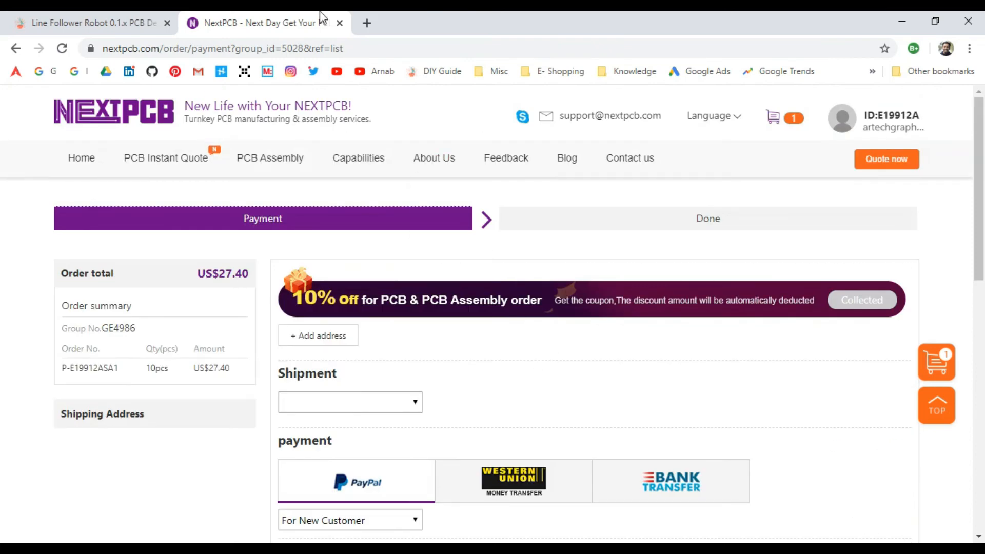
# Return to the Line Follower Robot article and scroll to its payment and manufacturing notes.
pyautogui.click(87, 22)
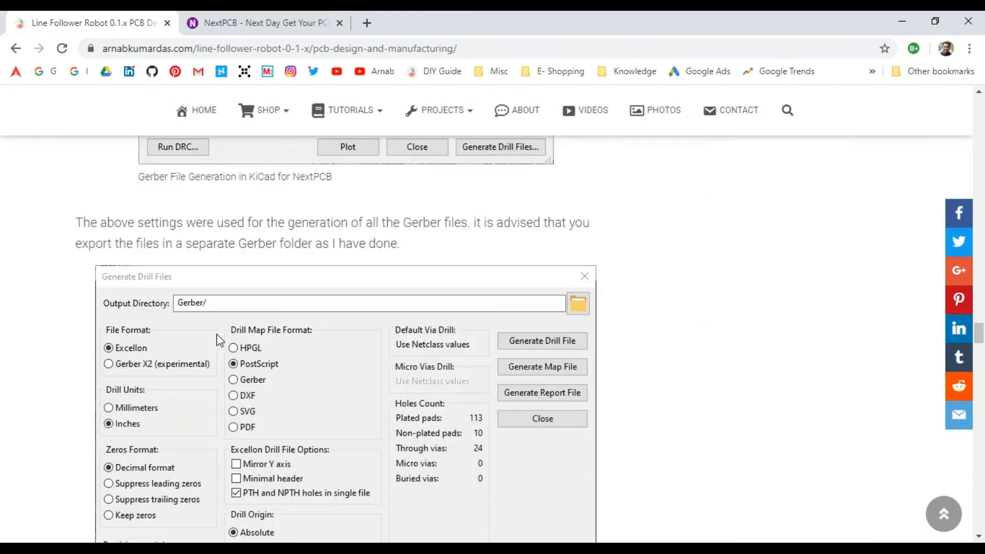
pyautogui.scroll(-3)
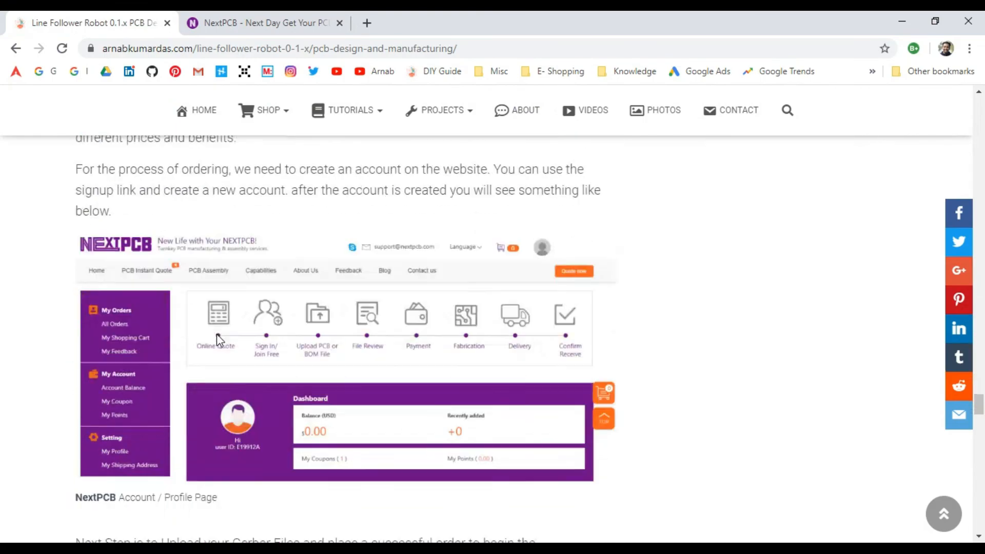
pyautogui.scroll(-3)
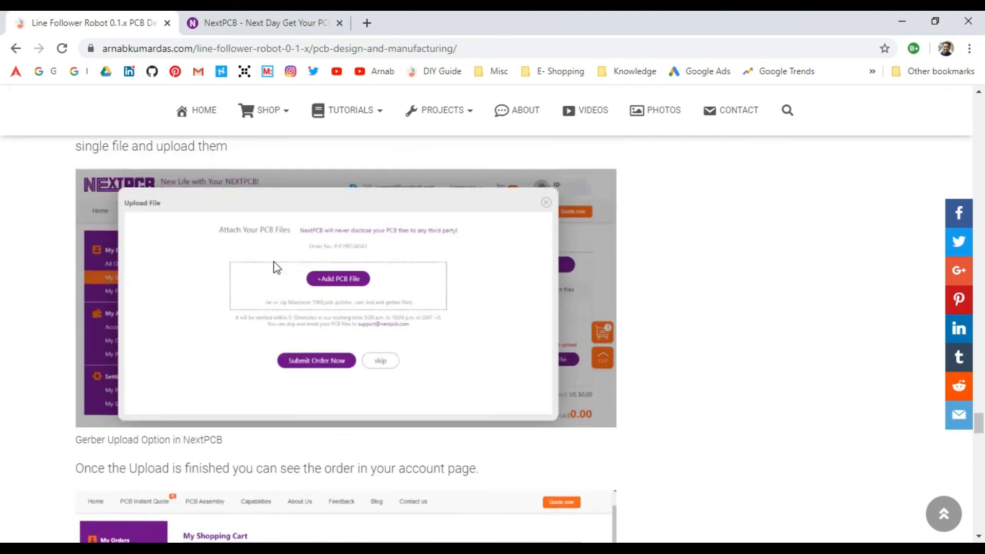
pyautogui.scroll(-3)
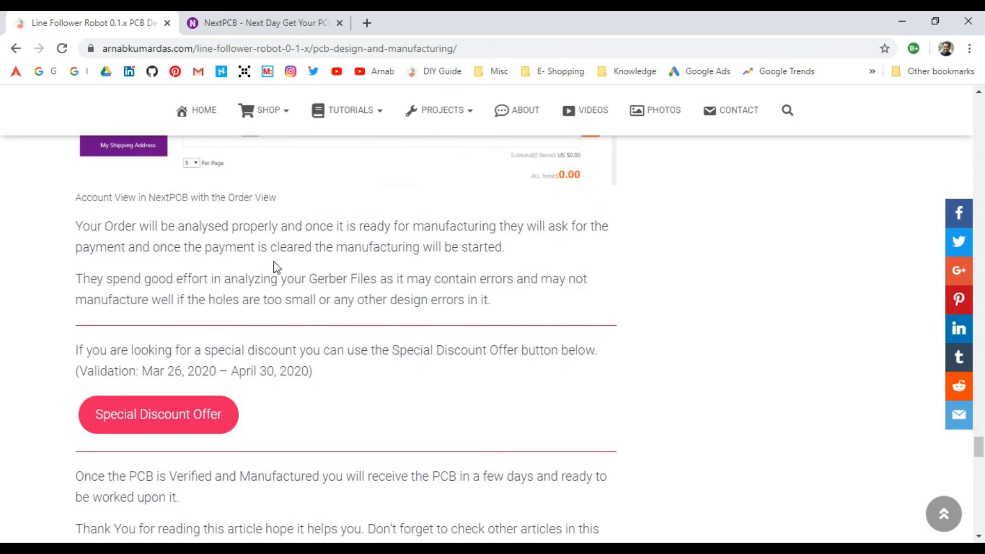